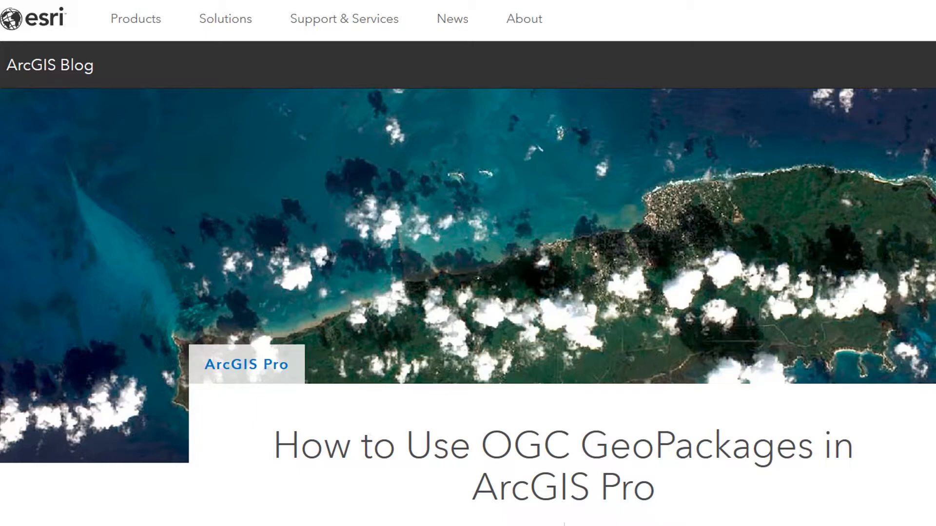
Bring up the Geoprocessing pane and search 'create SQL' to find Create SQLite Database.
scroll("down", 3)
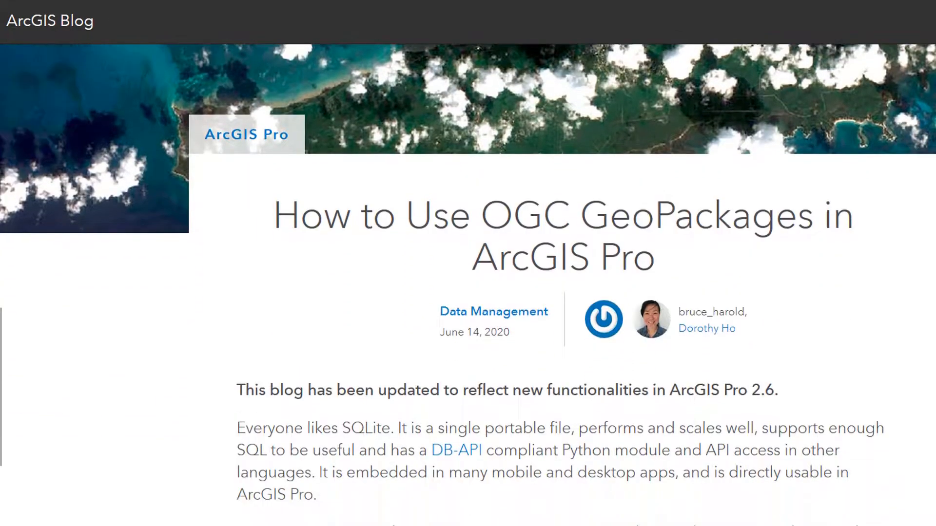
scroll("down", 3)
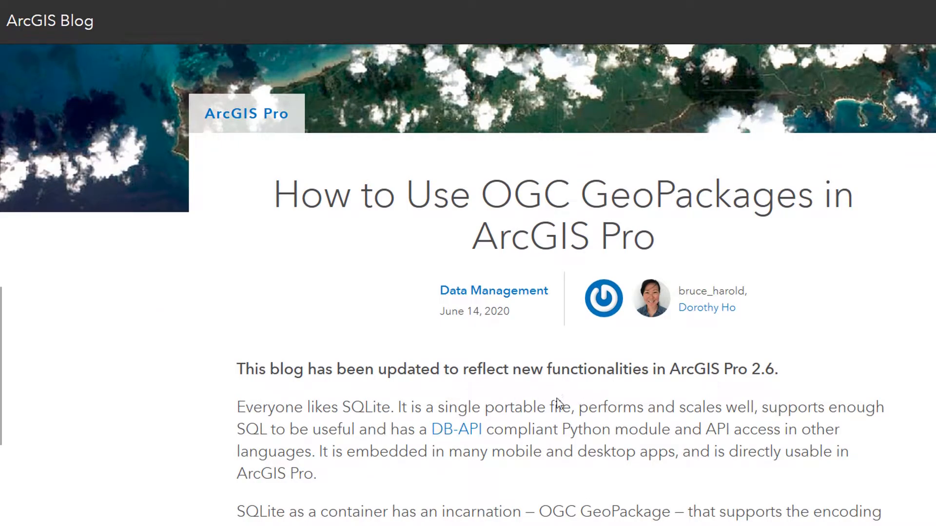
mouse_move(866, 408)
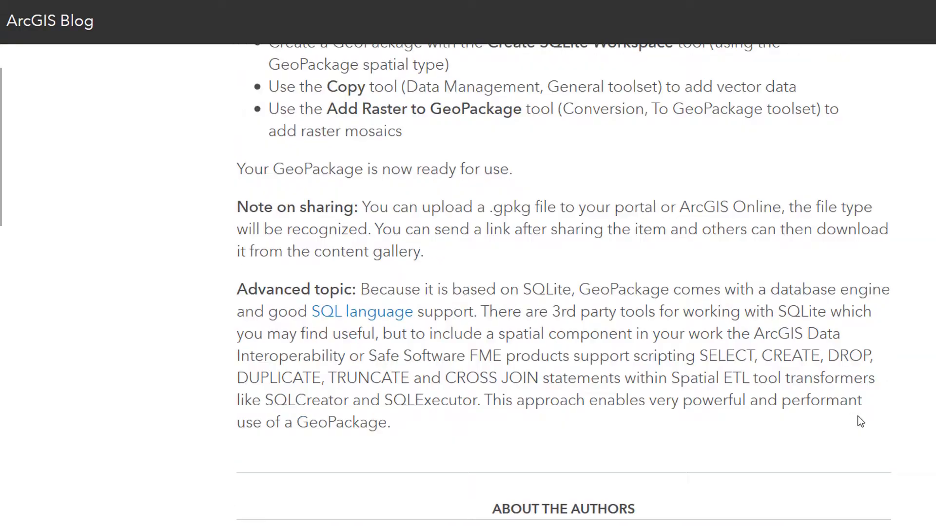
scroll("up", 3)
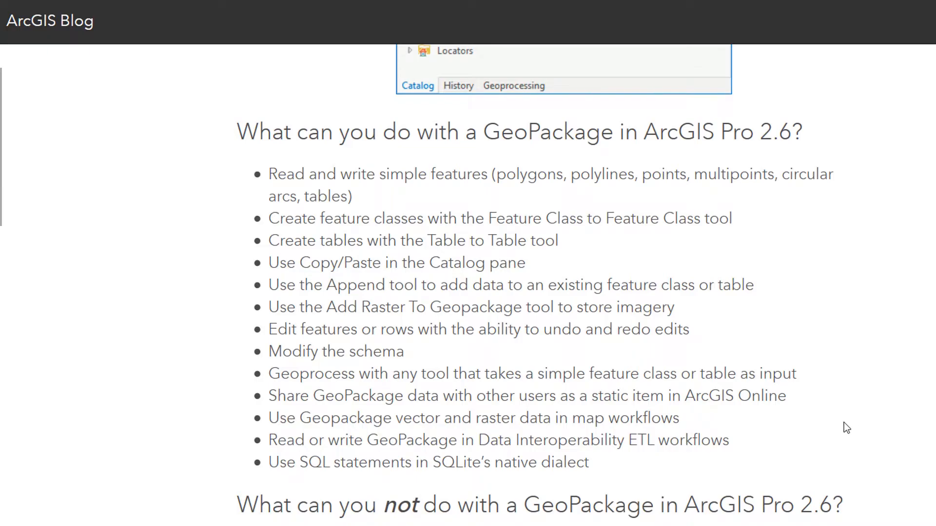
mouse_move(869, 410)
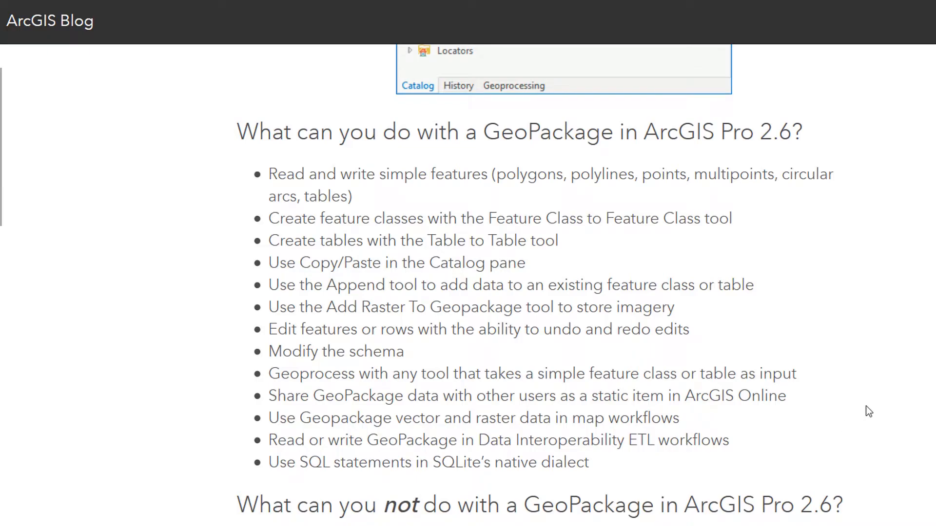
scroll("down", 3)
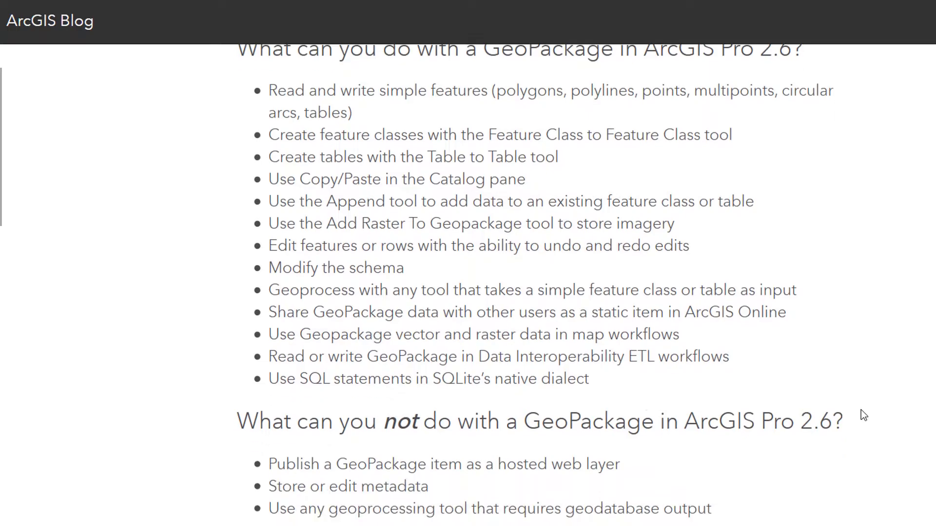
scroll("up", 3)
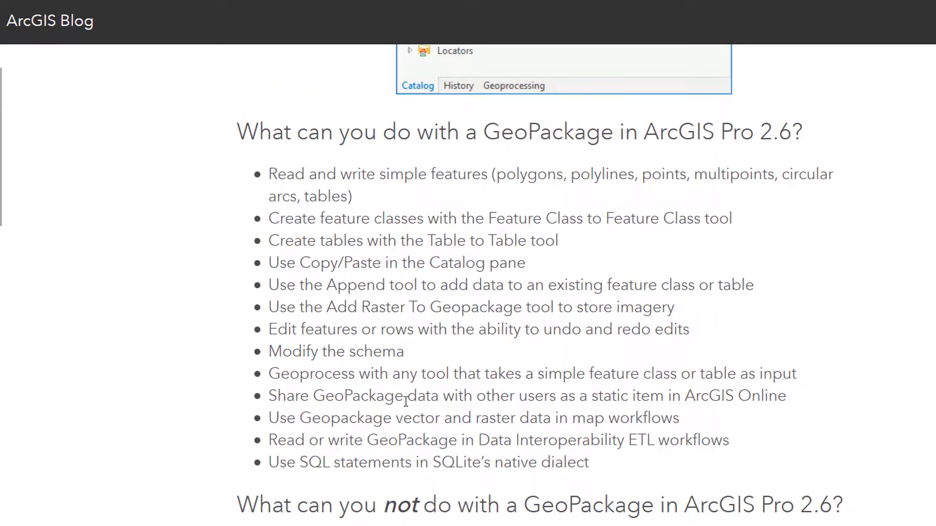
scroll("down", 3)
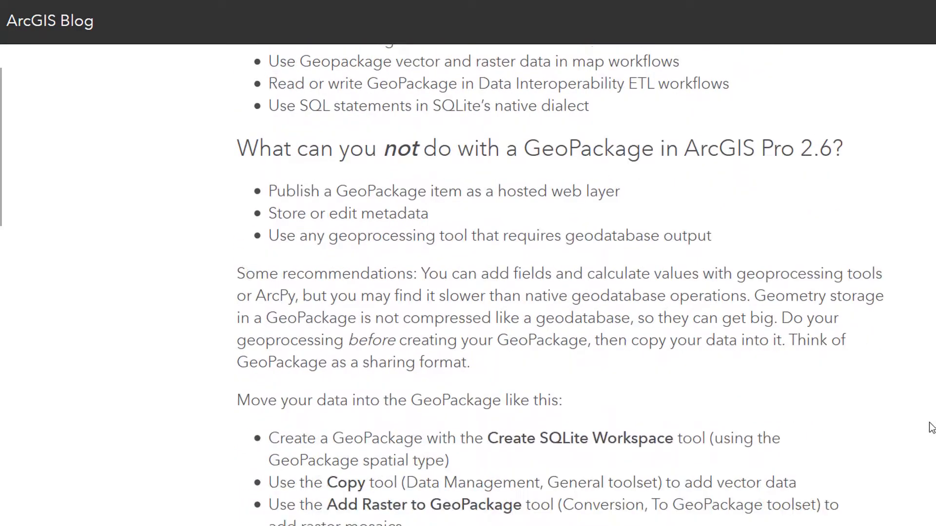
scroll("down", 3)
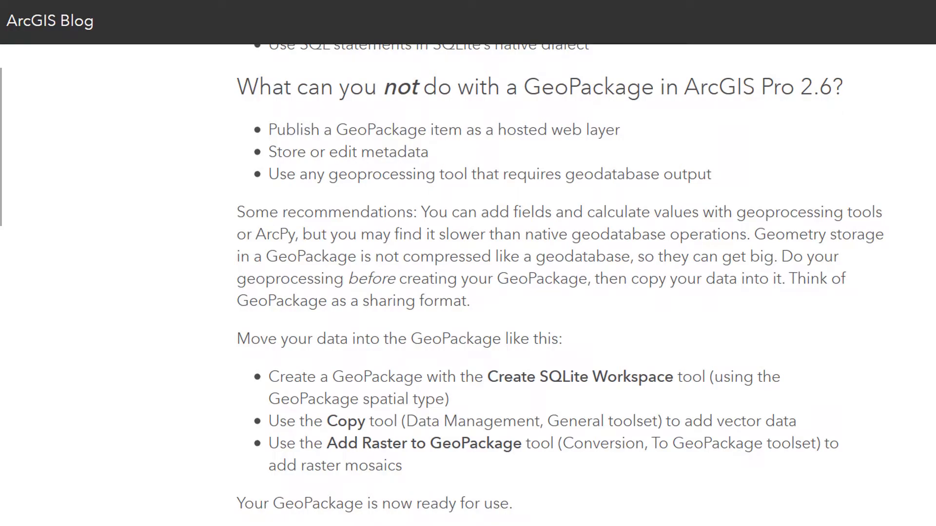
mouse_move(889, 344)
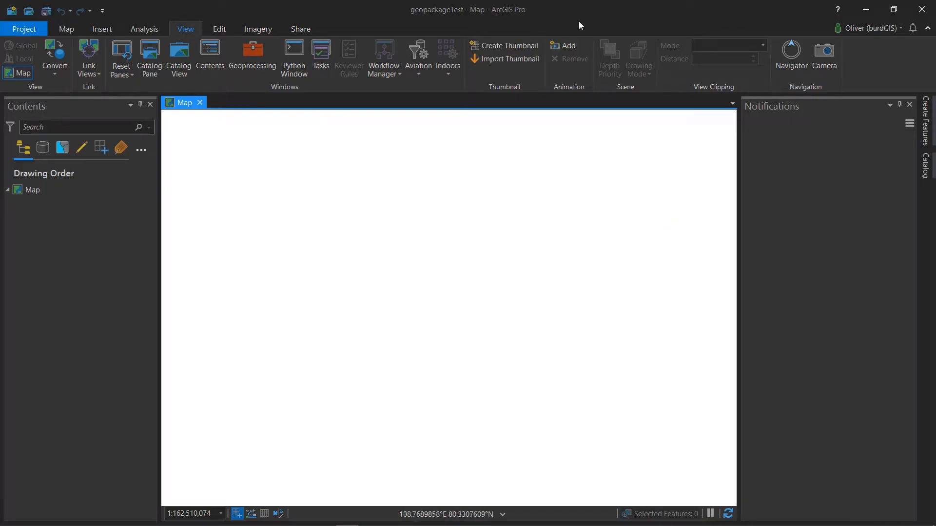
mouse_move(252, 59)
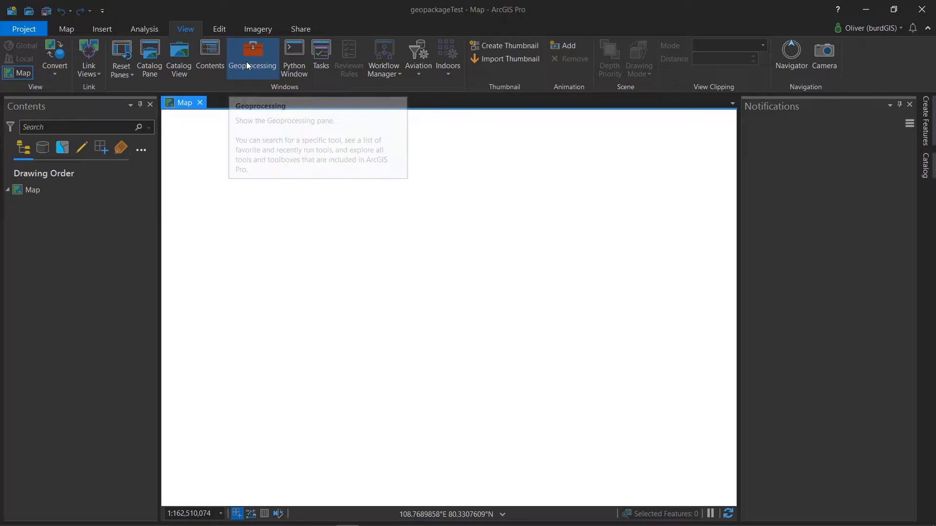
mouse_move(251, 57)
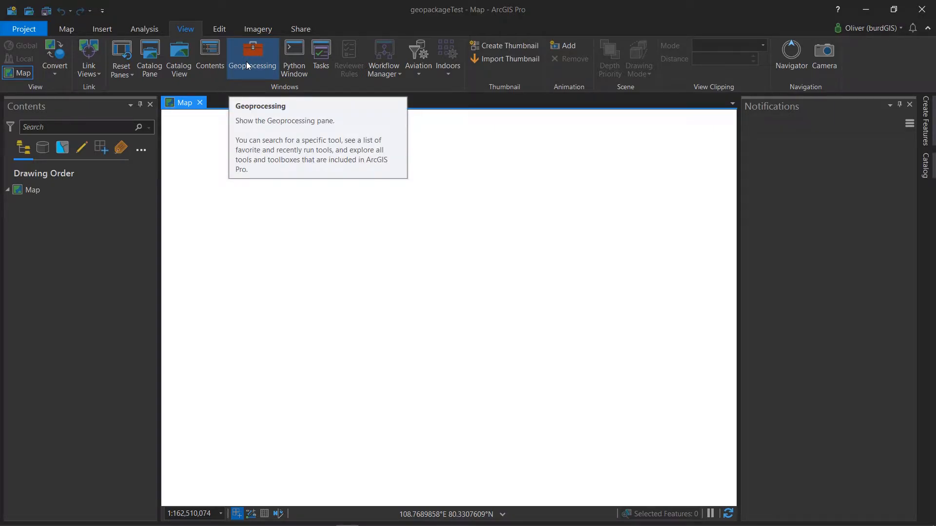
left_click(251, 56)
type("create SQL")
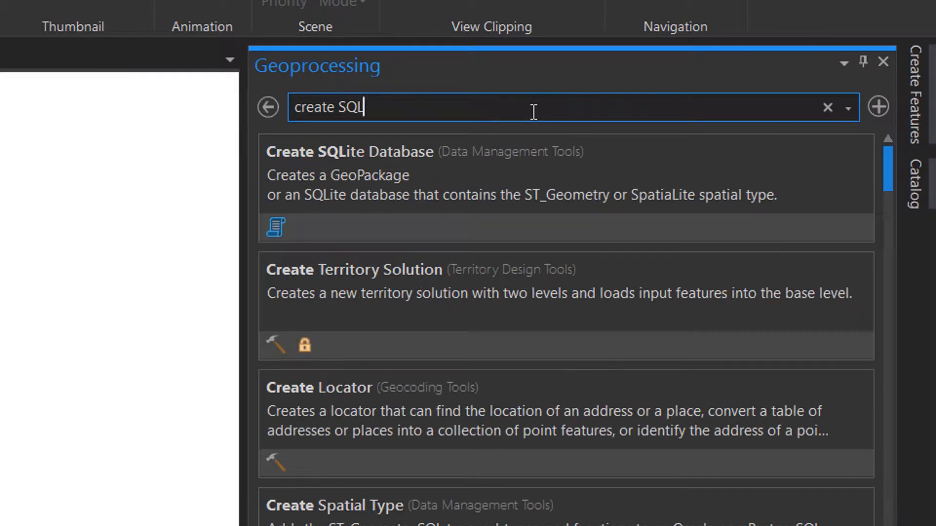
mouse_move(405, 179)
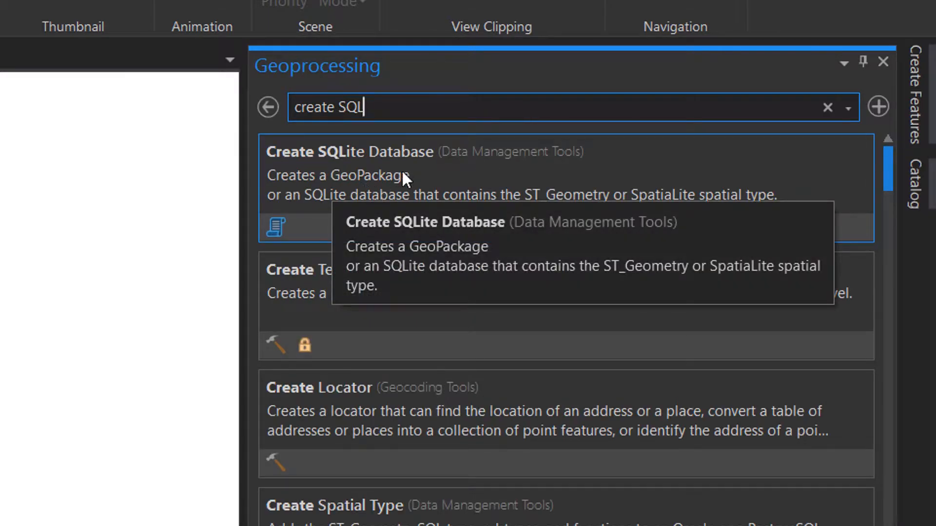
mouse_move(466, 176)
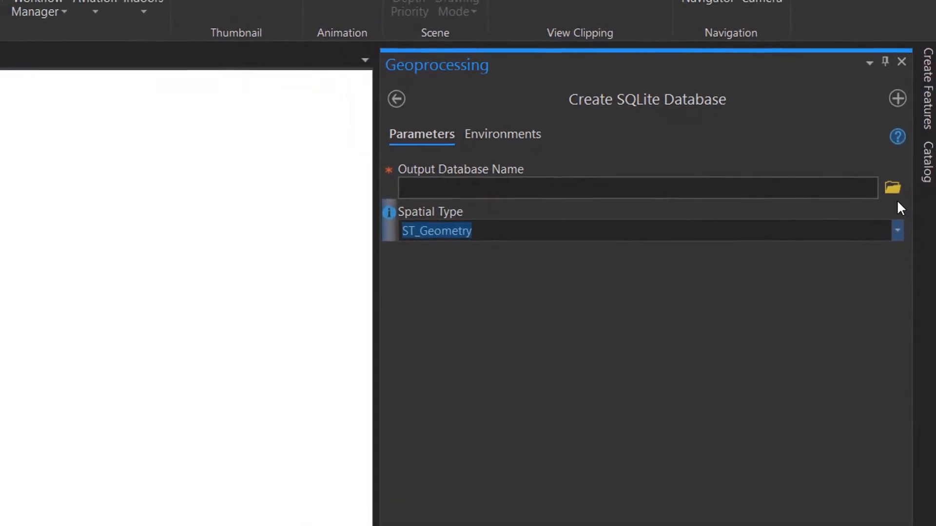
Save the new database as myFirstProPackage with Spatial Type GeoPackage and run the tool.
left_click(892, 188)
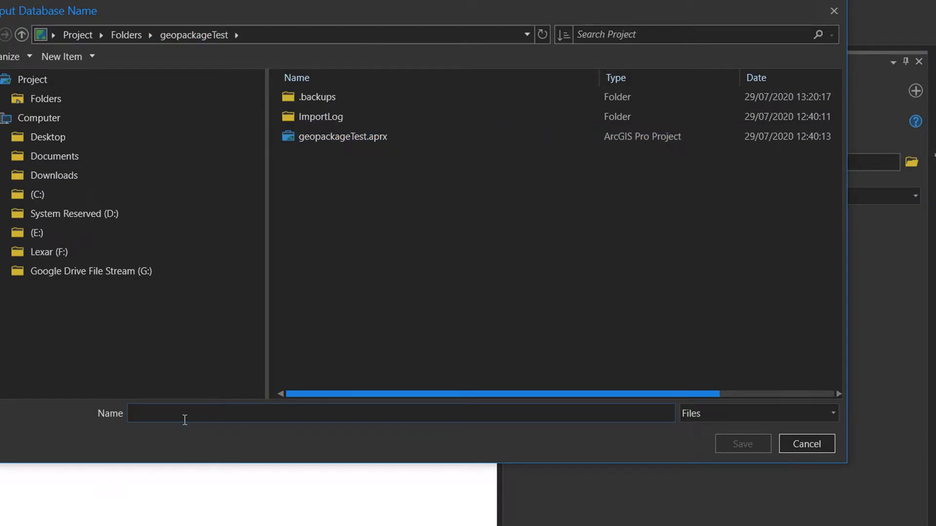
type("myFirst")
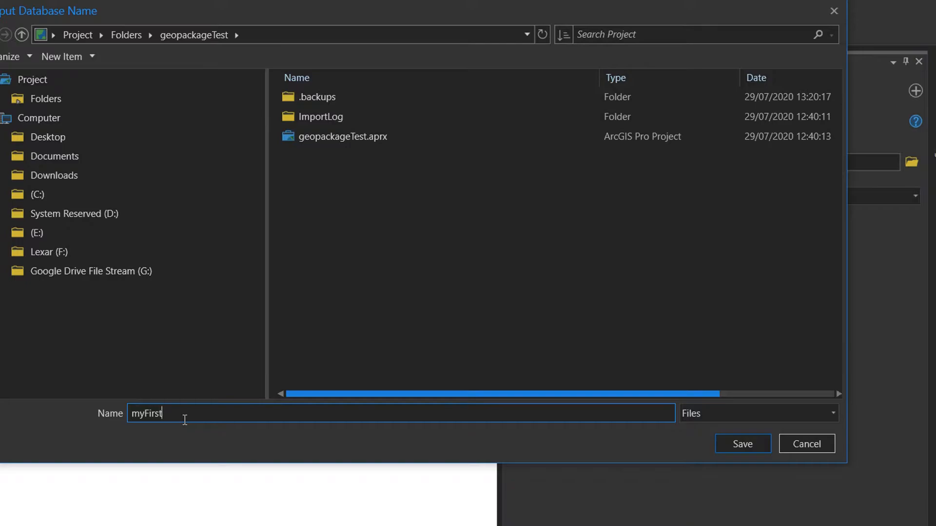
type("Proj")
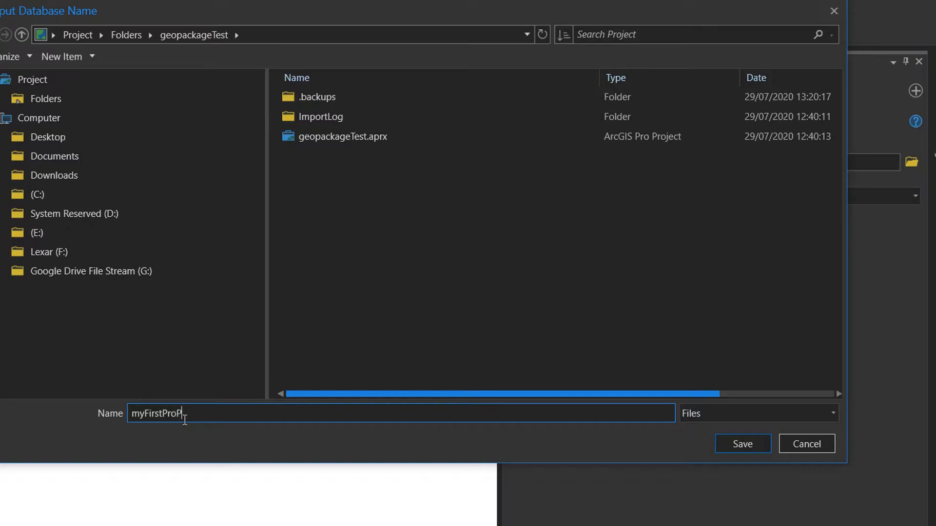
left_click(742, 444)
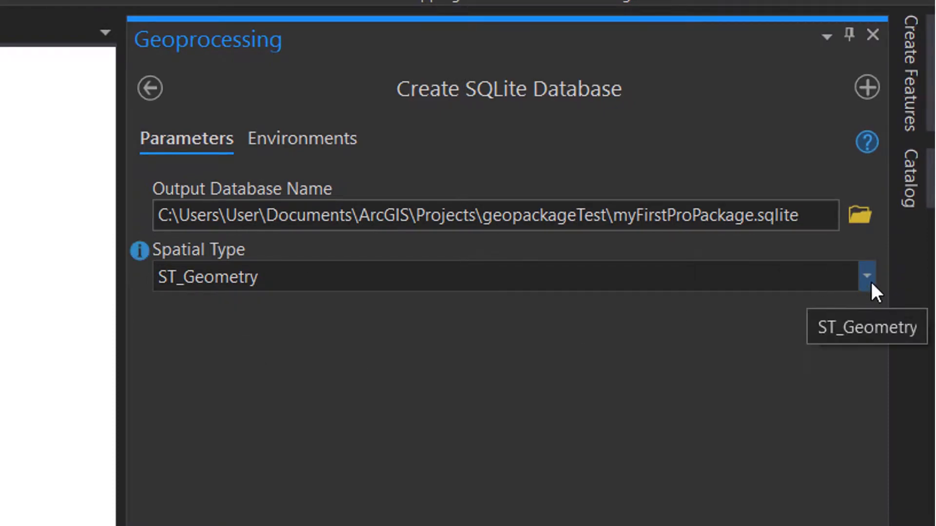
left_click(866, 276)
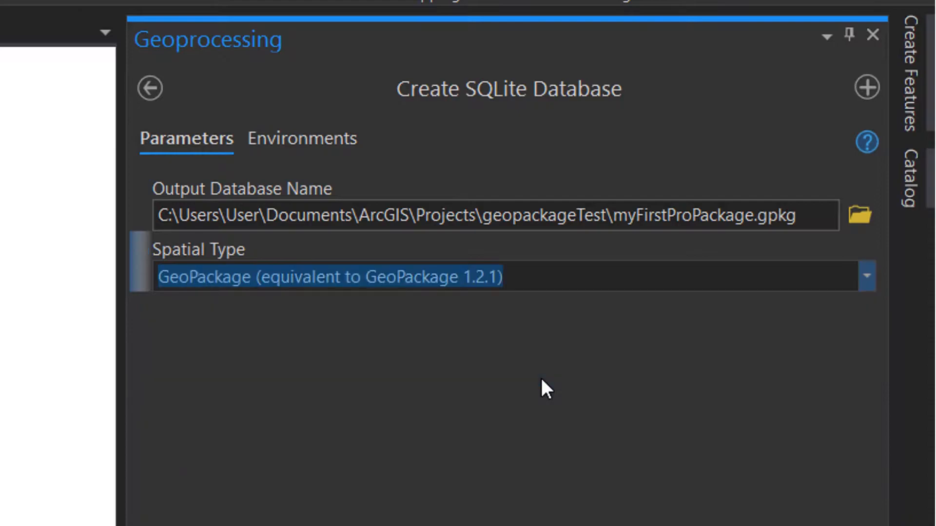
mouse_move(791, 217)
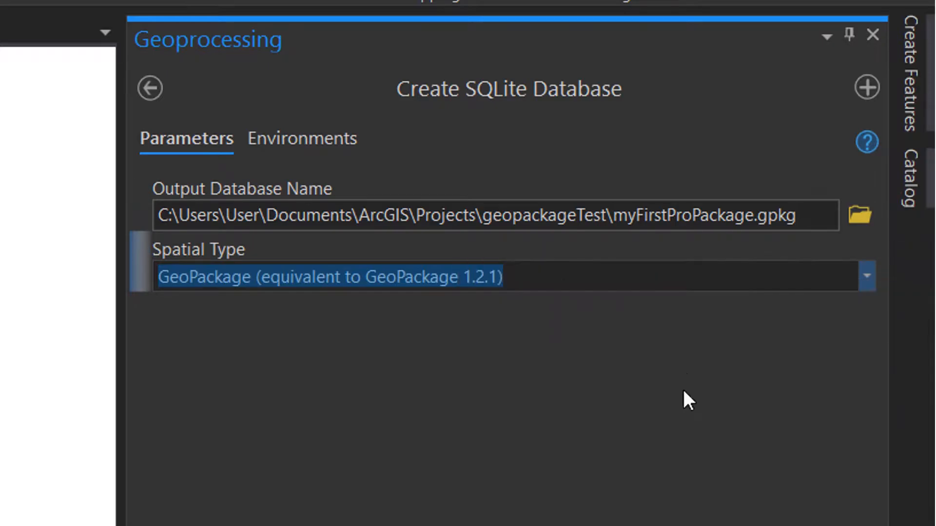
left_click(910, 179)
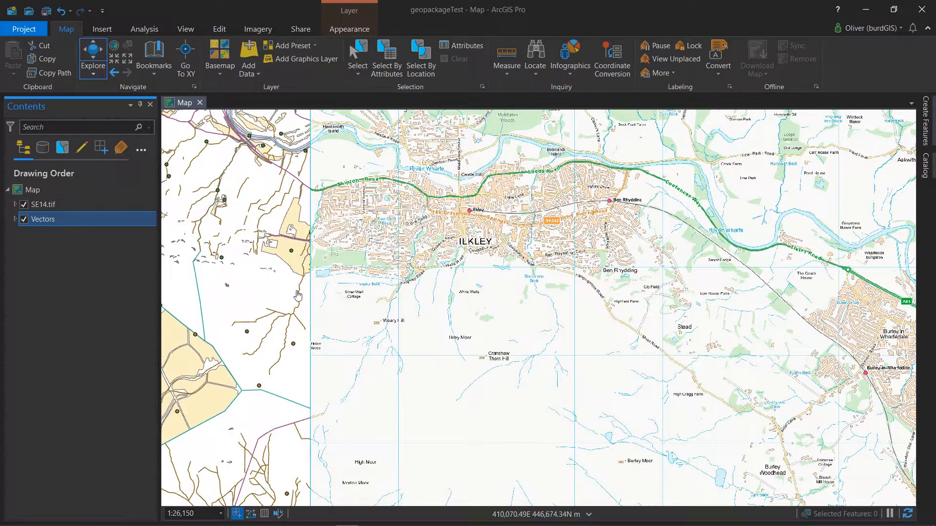
Toggle the Vectors group off and on, then uncheck the SE14.tif raster layer.
left_click(25, 219)
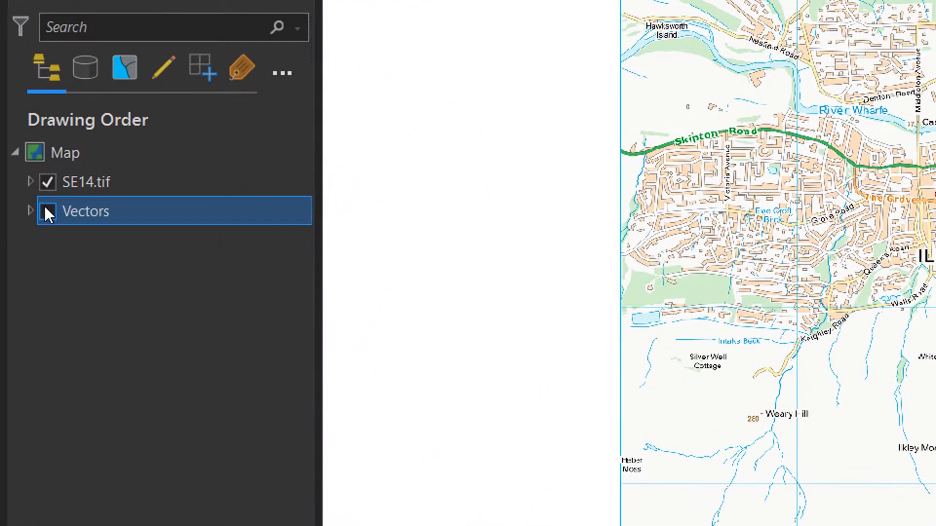
left_click(47, 211)
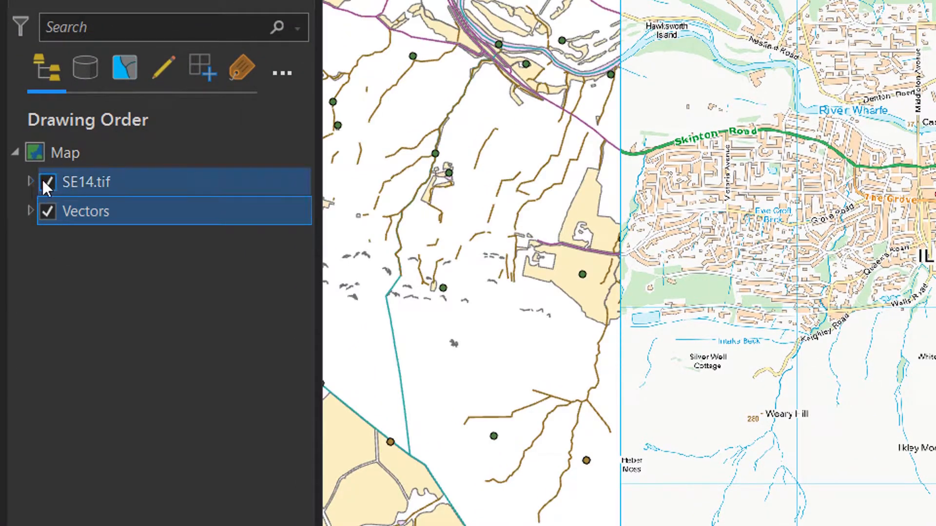
left_click(47, 182)
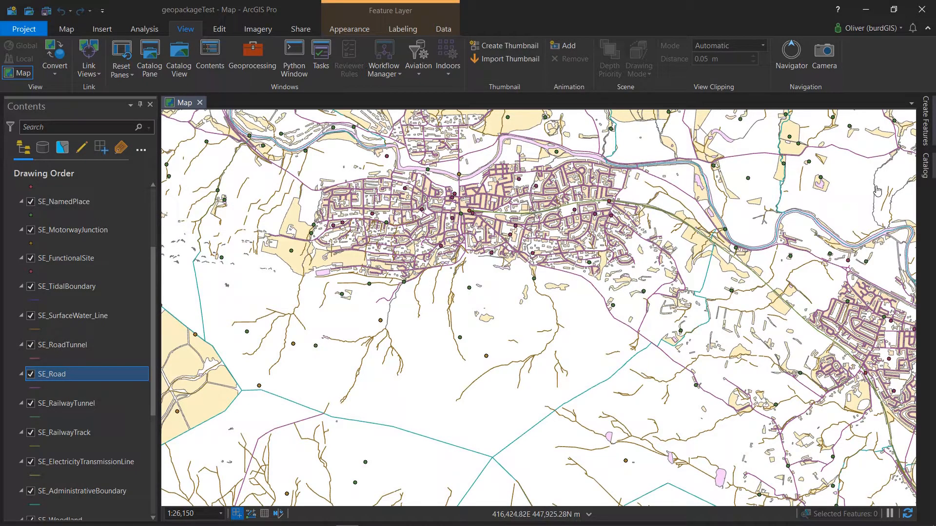
From the Catalog, choose Import > Feature Class on myFirstProPackage.gpkg.
left_click(926, 174)
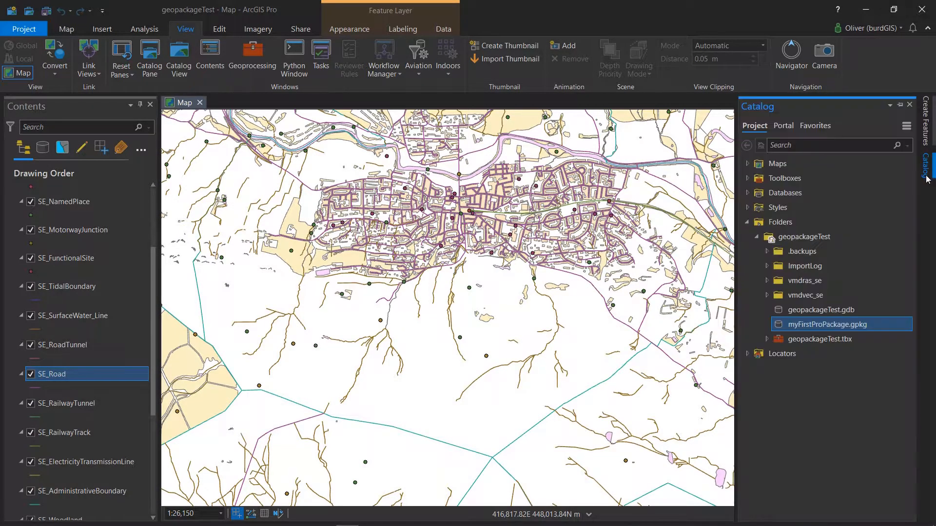
mouse_move(824, 338)
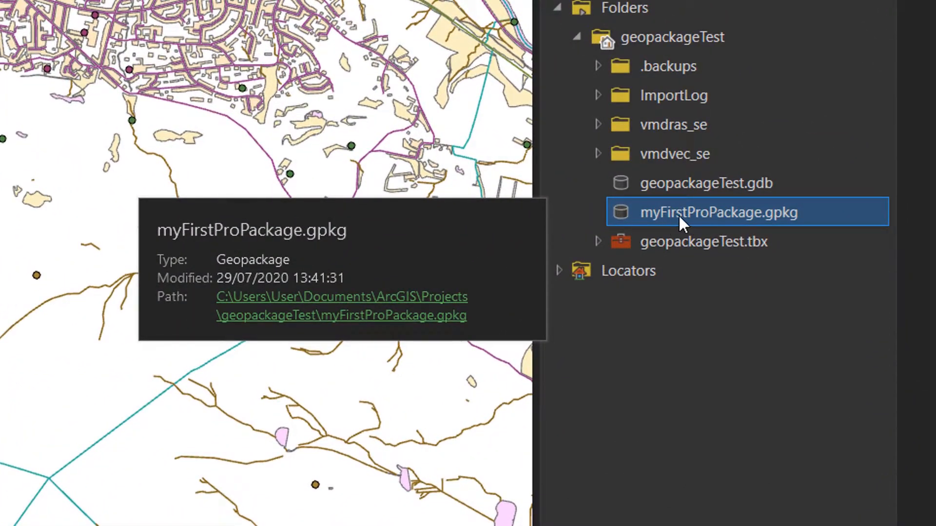
right_click(717, 212)
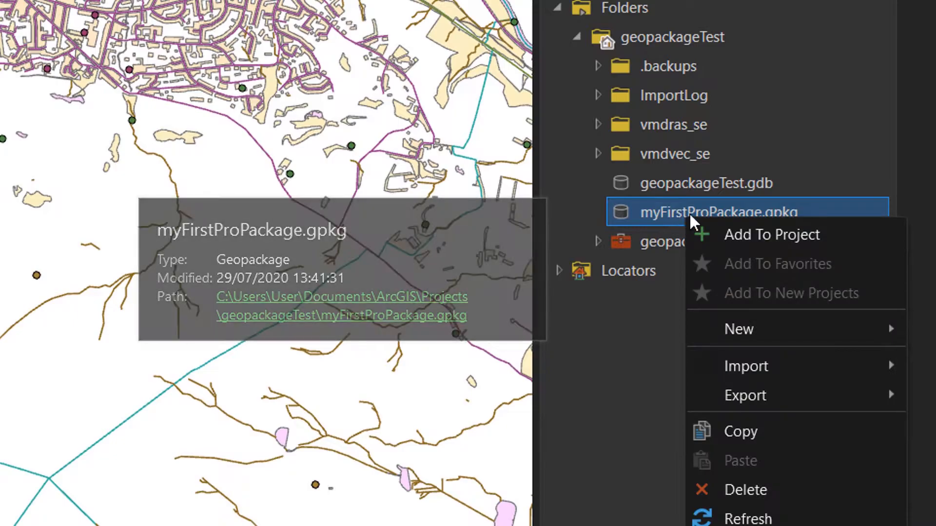
mouse_move(854, 379)
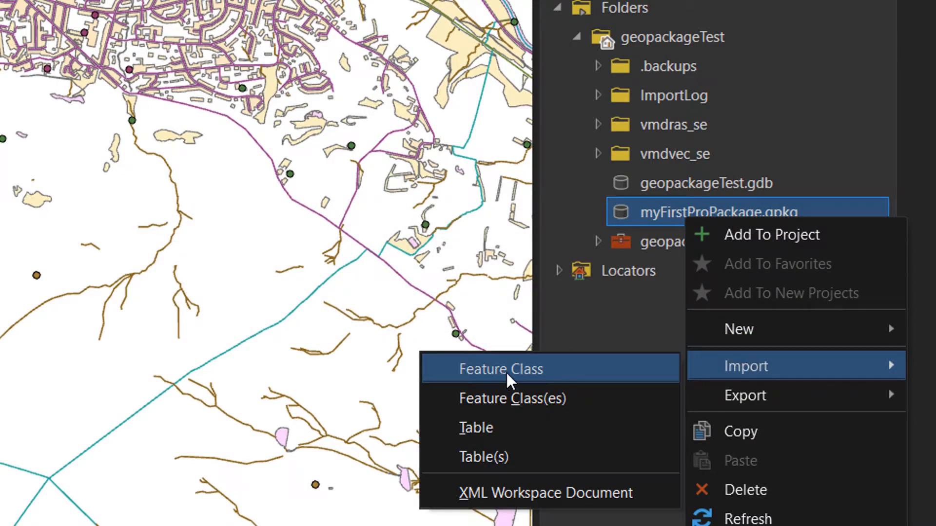
left_click(500, 369)
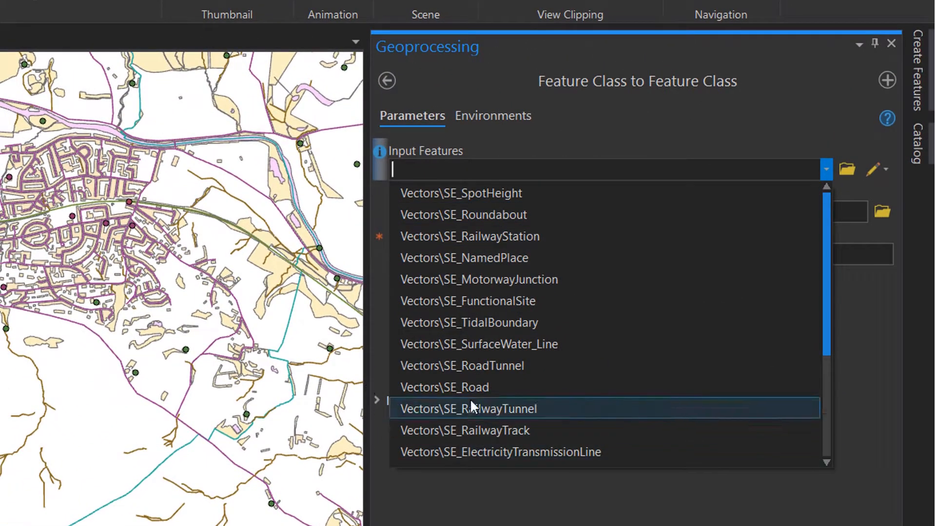
Import SE_Road into the GeoPackage with Output Name 'road' and run it.
left_click(445, 387)
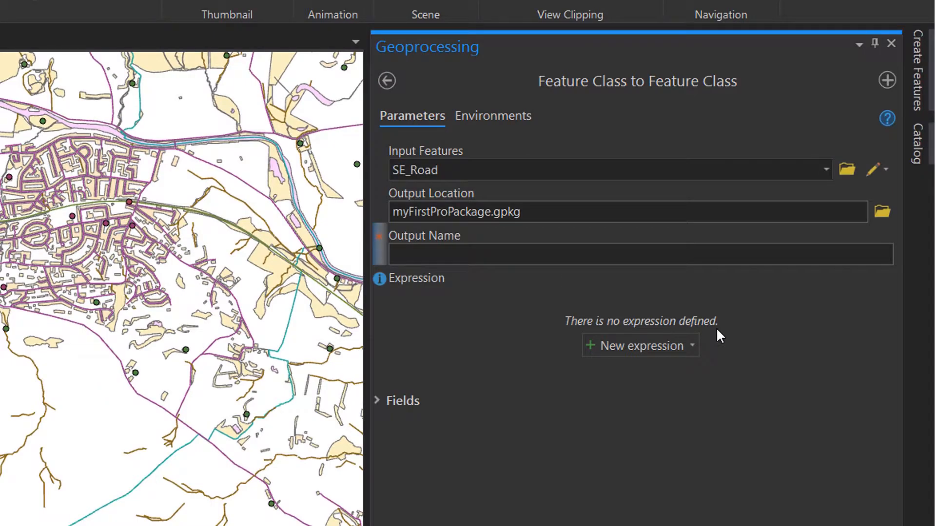
type("roads")
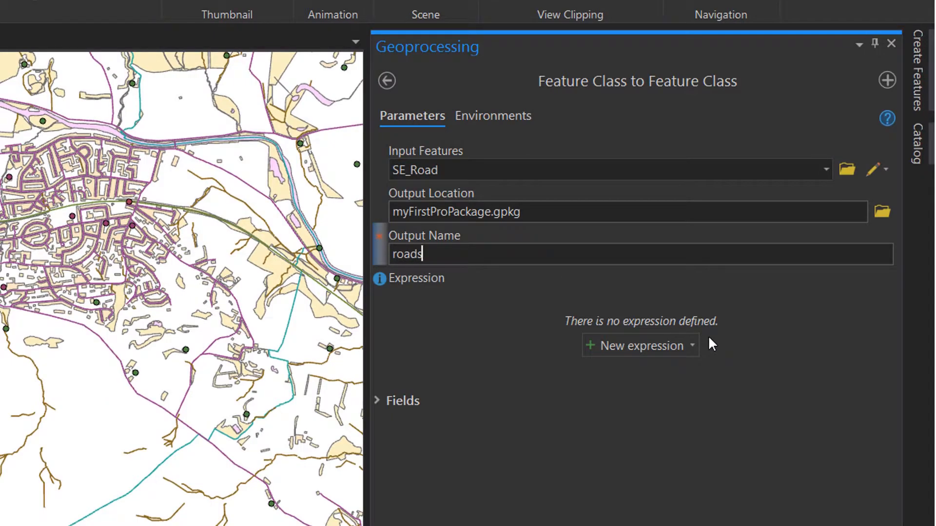
key("Backspace")
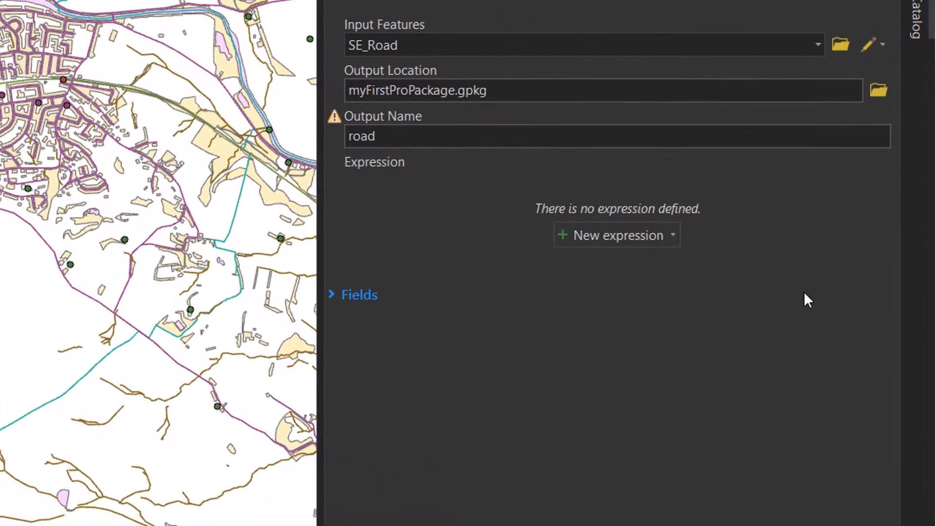
left_click(845, 427)
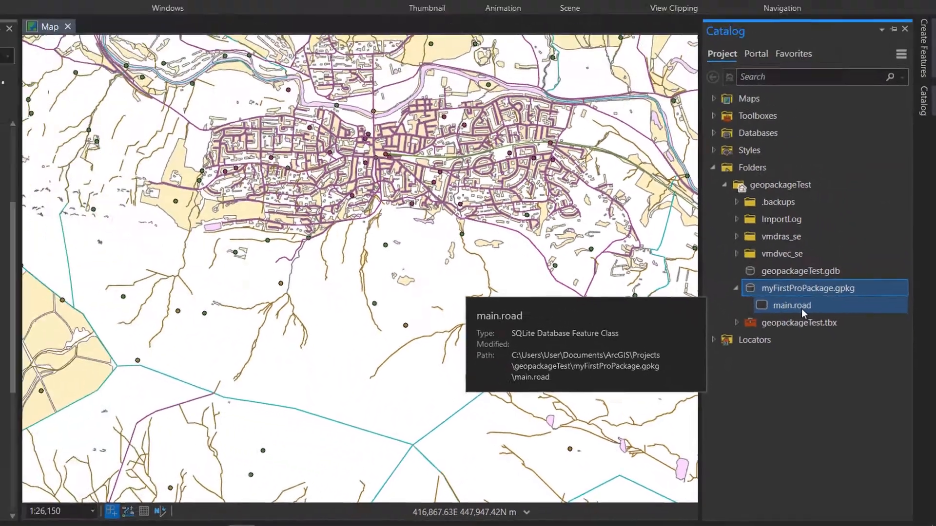
Add main.road to the map and set its line symbology to red.
double_click(791, 305)
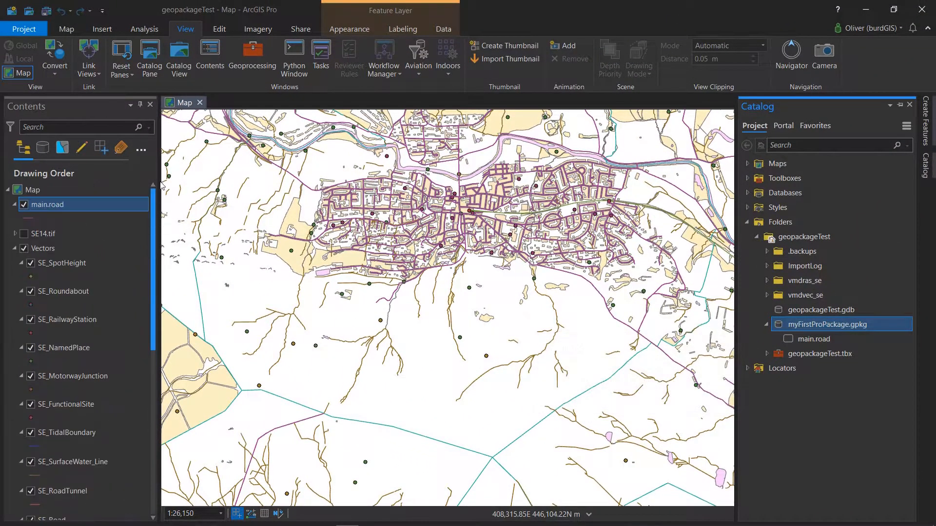
left_click(43, 249)
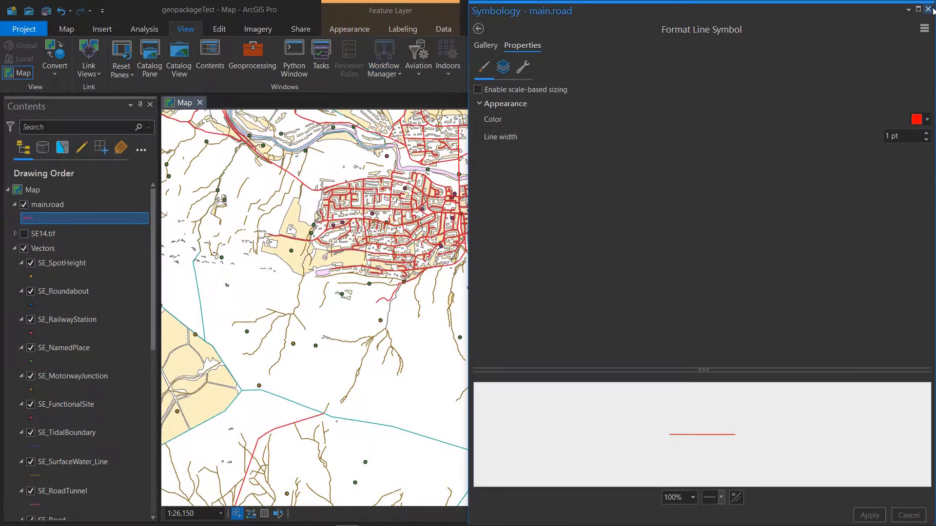
left_click(929, 10)
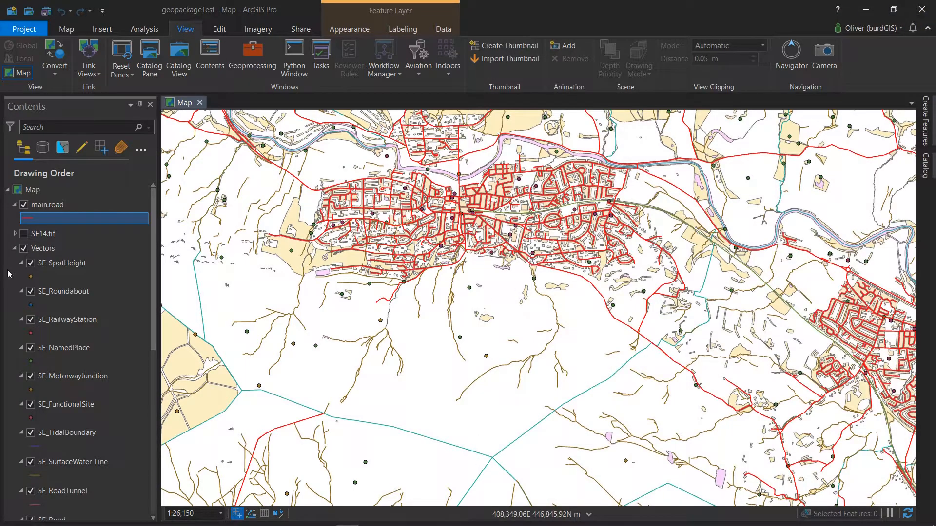
left_click(47, 233)
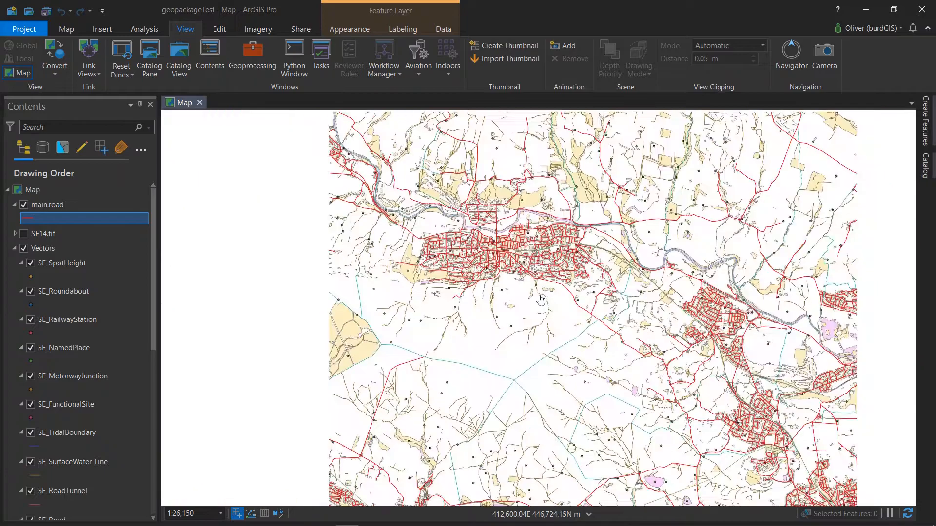
Zoom out, reopen the Catalog and select geopackageTest.gdb.
scroll("down", 3)
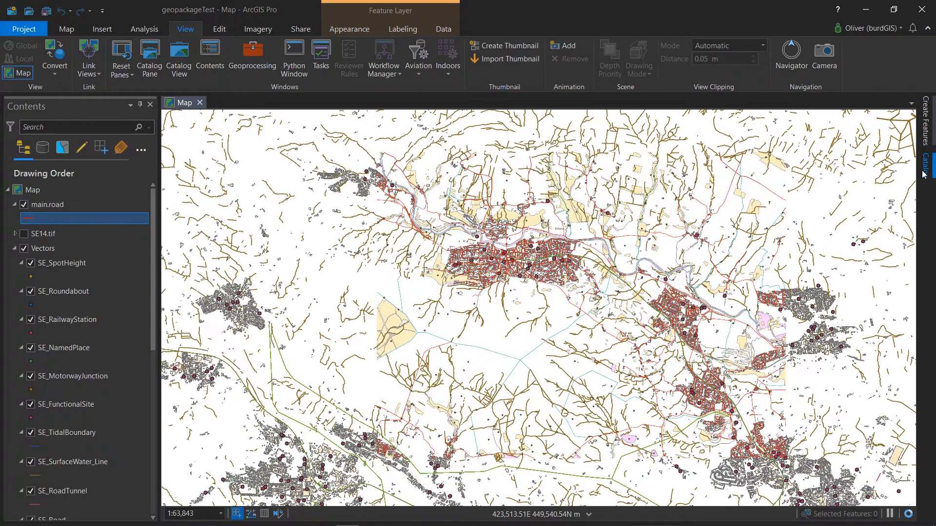
left_click(925, 159)
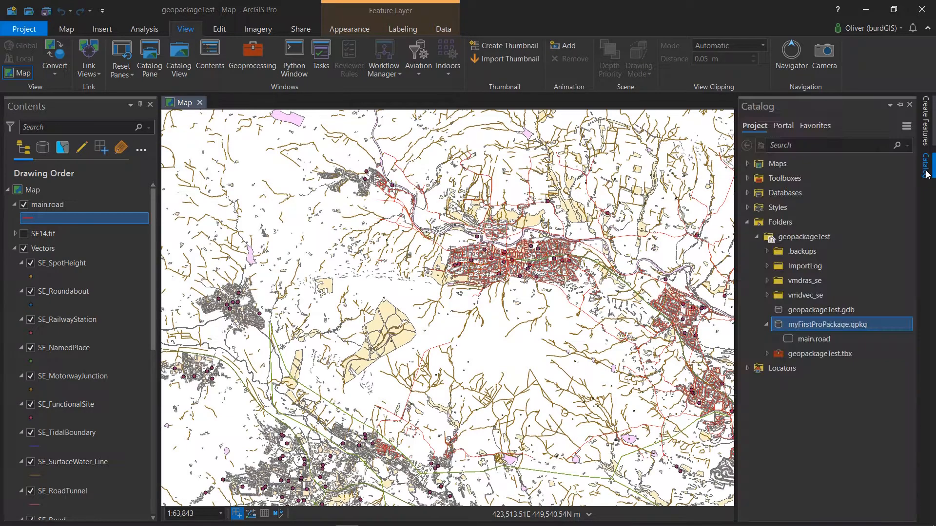
left_click(821, 309)
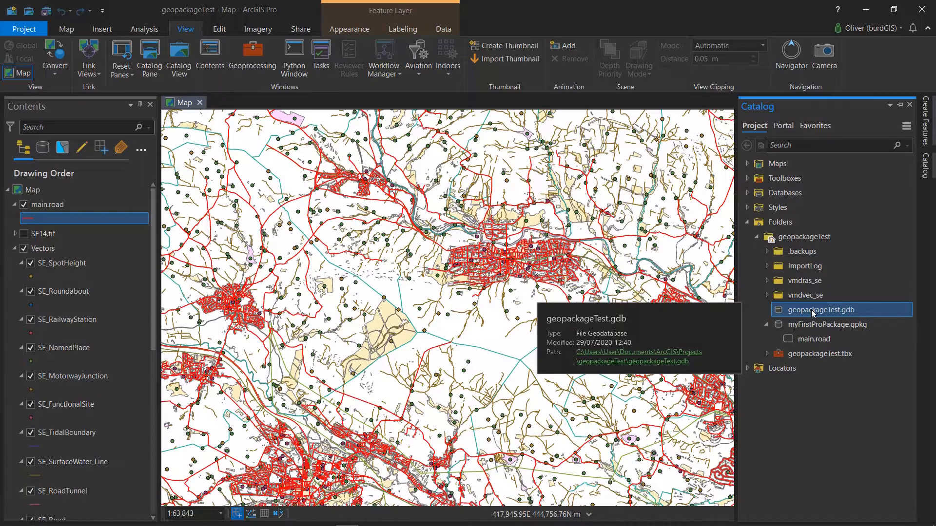
Import SE_Road into geopackageTest.gdb with Output Name 'roadfgdb' and run it.
right_click(812, 310)
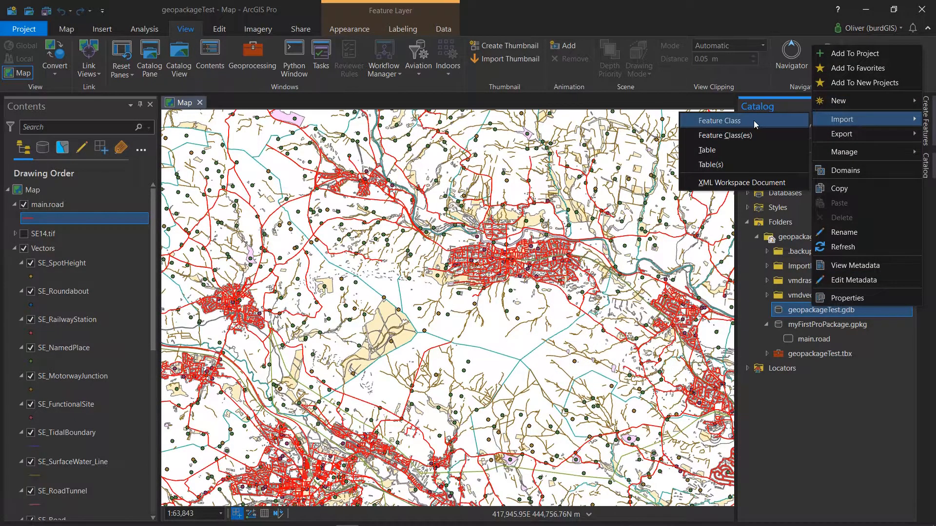
left_click(719, 121)
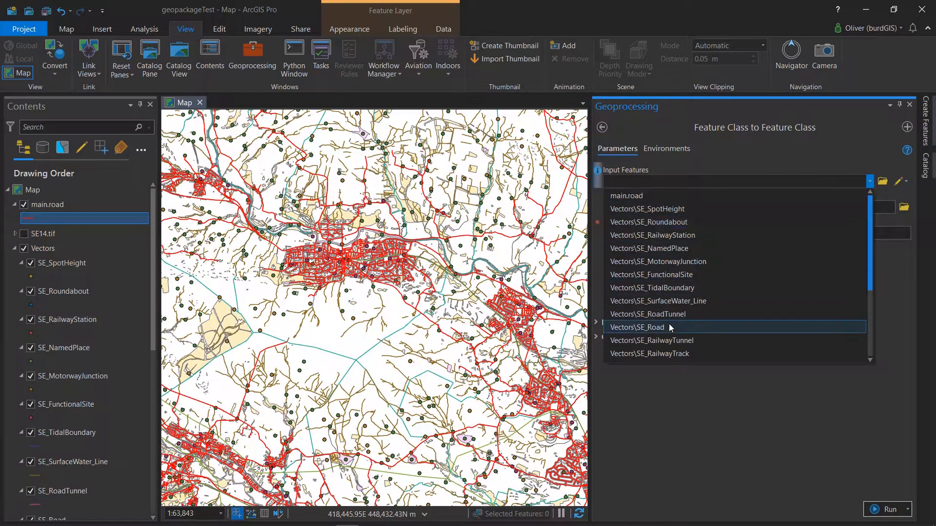
left_click(638, 327)
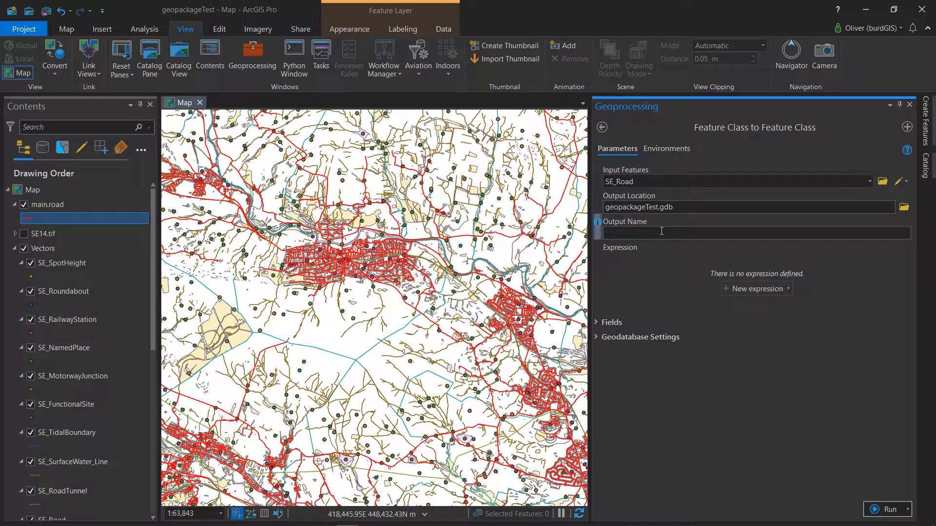
type("roadfg")
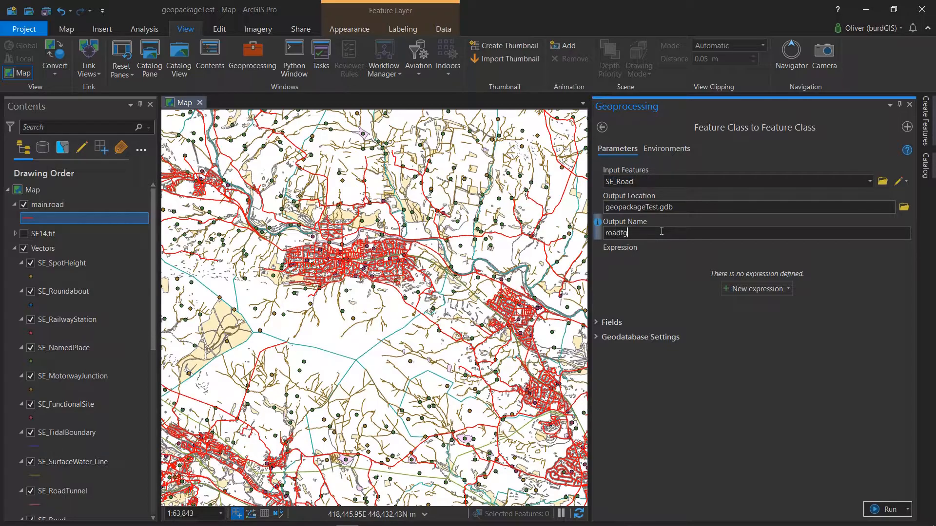
key("Backspace")
type("gdb")
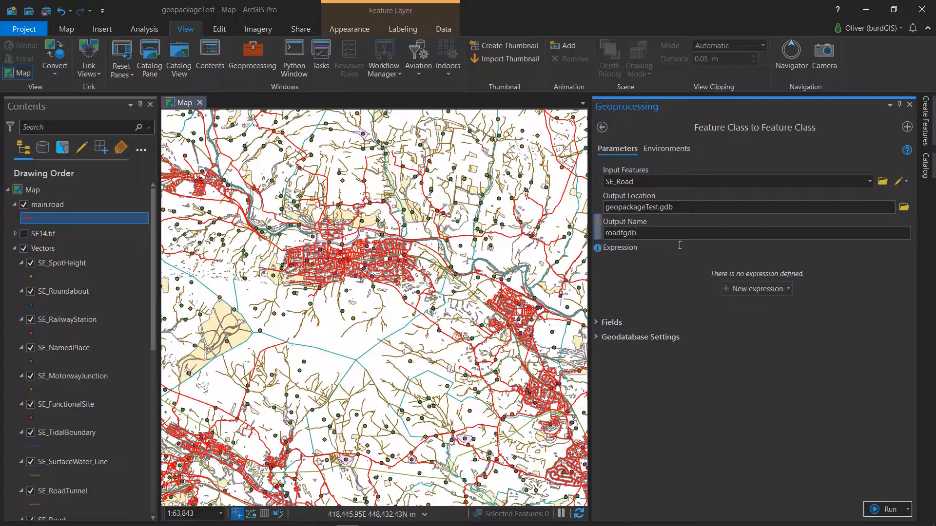
left_click(887, 509)
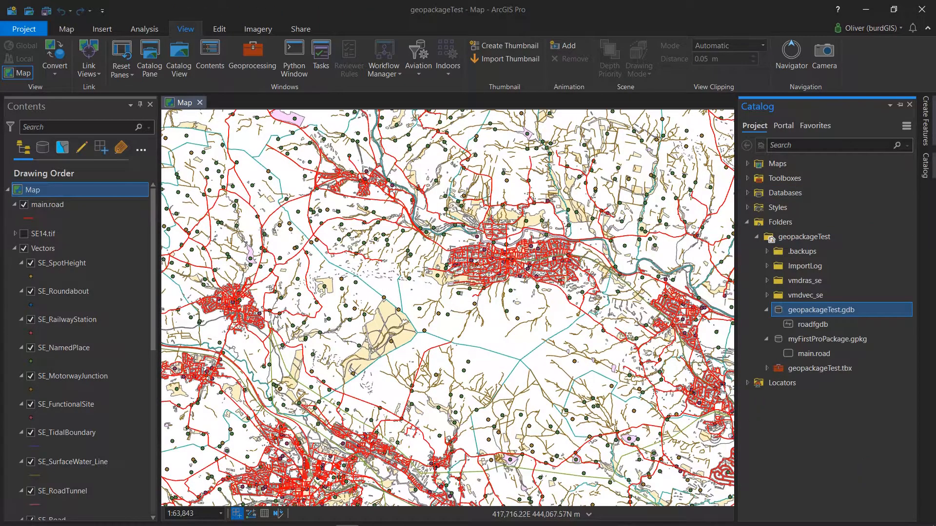
Copy roadfgdb from the geodatabase and paste it into myFirstProPackage.gpkg.
left_click(812, 323)
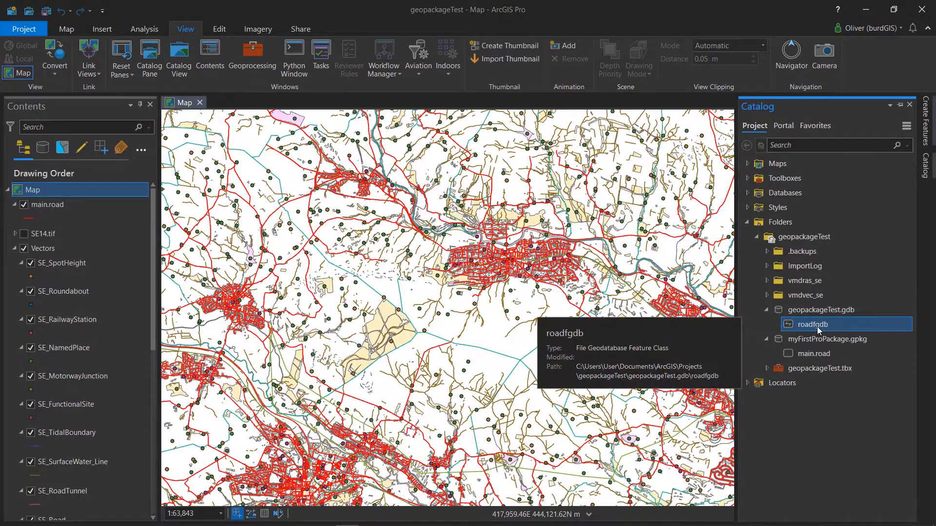
right_click(814, 324)
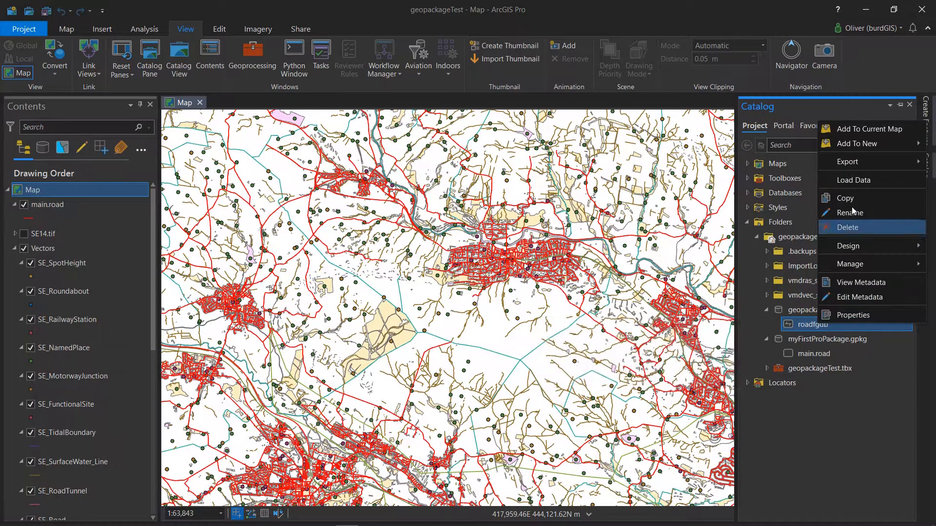
left_click(828, 338)
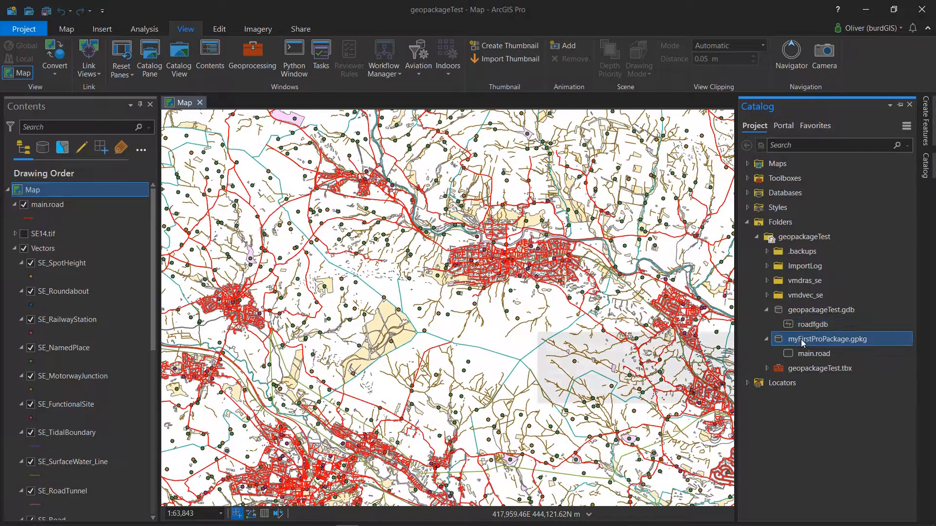
right_click(830, 339)
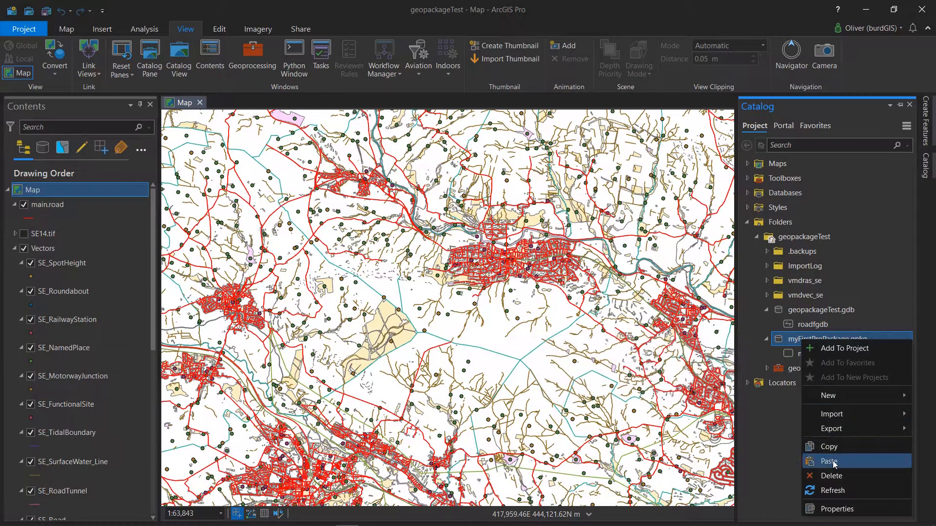
left_click(830, 461)
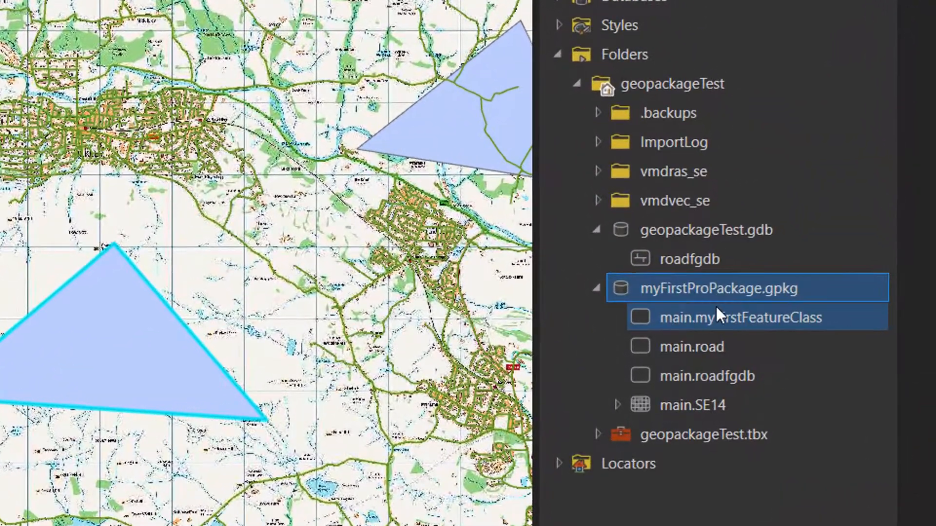
mouse_move(717, 330)
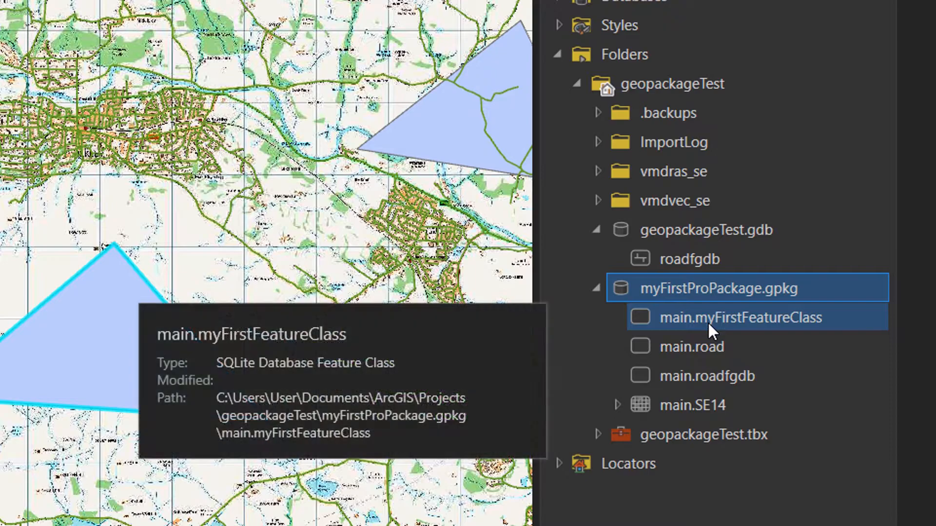
Add main.roadfgdb to the map above main.road, SE14.tif and Vectors.
right_click(692, 377)
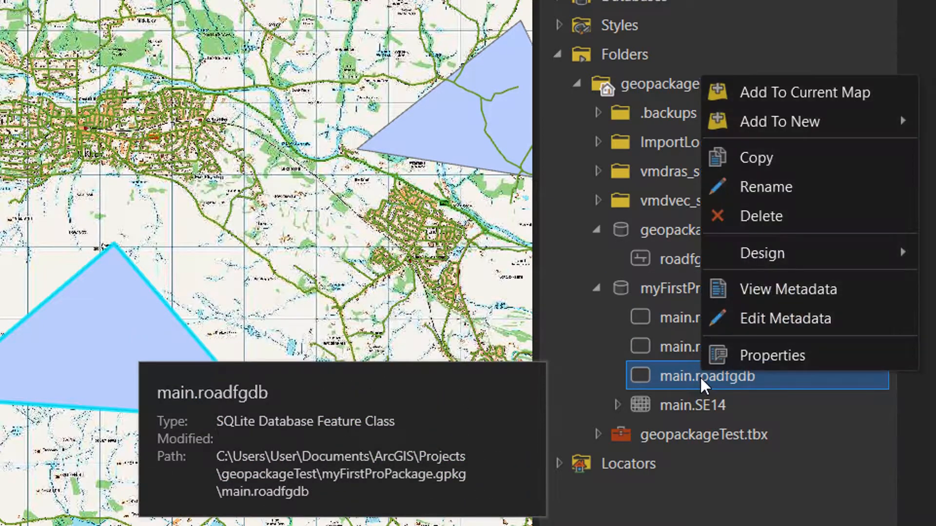
mouse_move(755, 157)
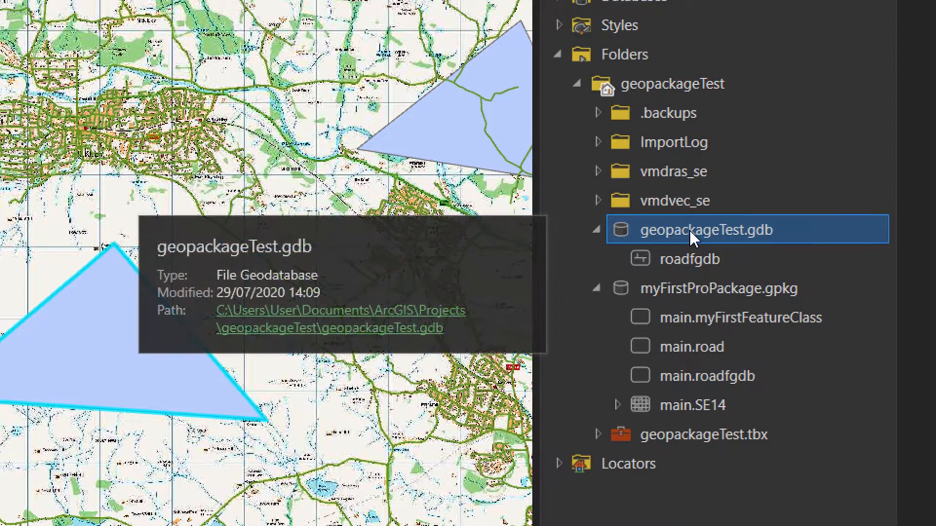
right_click(705, 230)
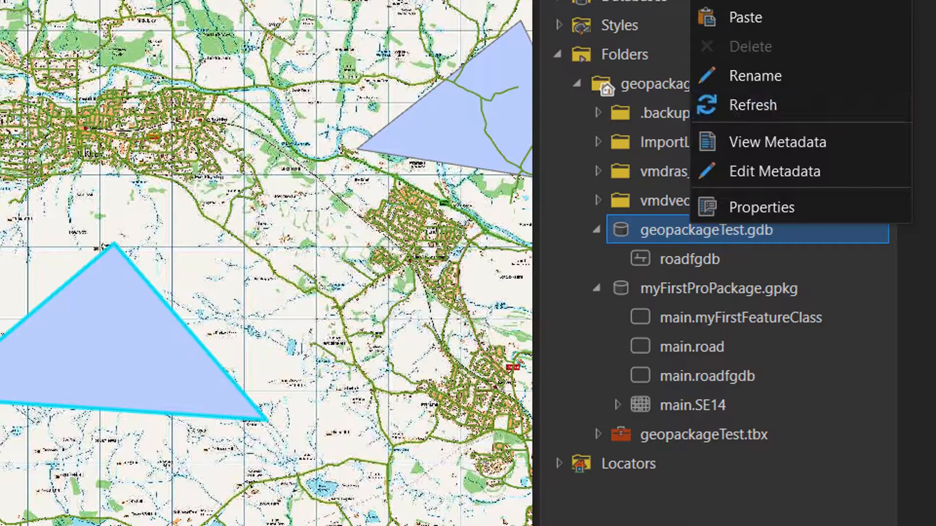
mouse_move(764, 17)
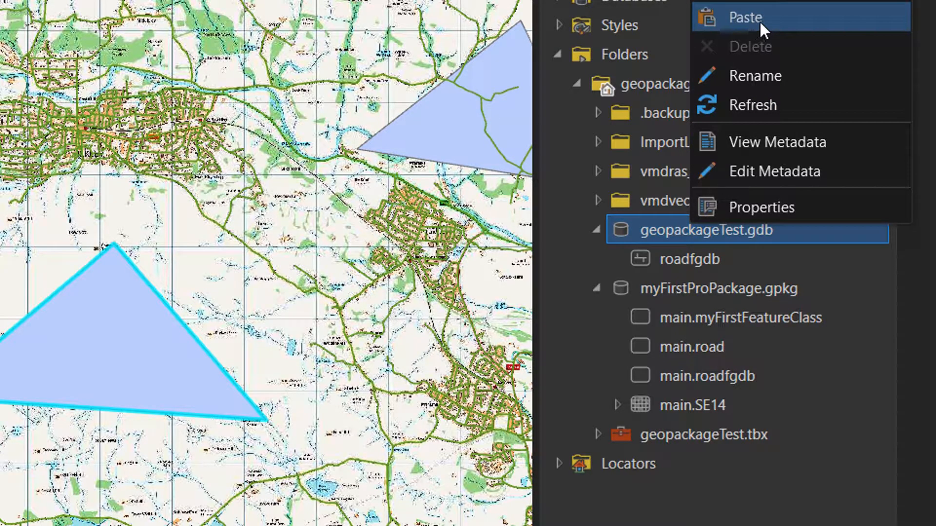
left_click(745, 16)
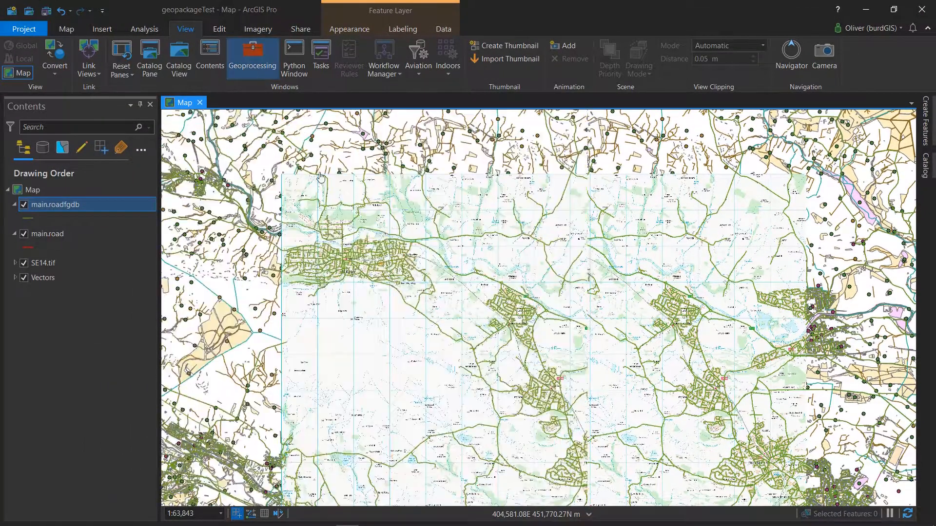
Launch Add Raster to GeoPackage with SE14.tif as input and start browsing for the target GeoPackage.
left_click(251, 57)
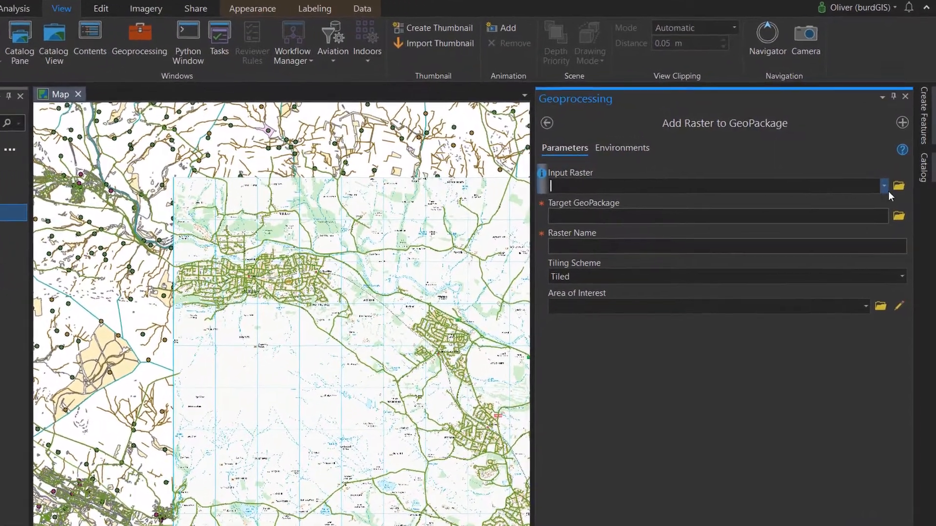
left_click(884, 186)
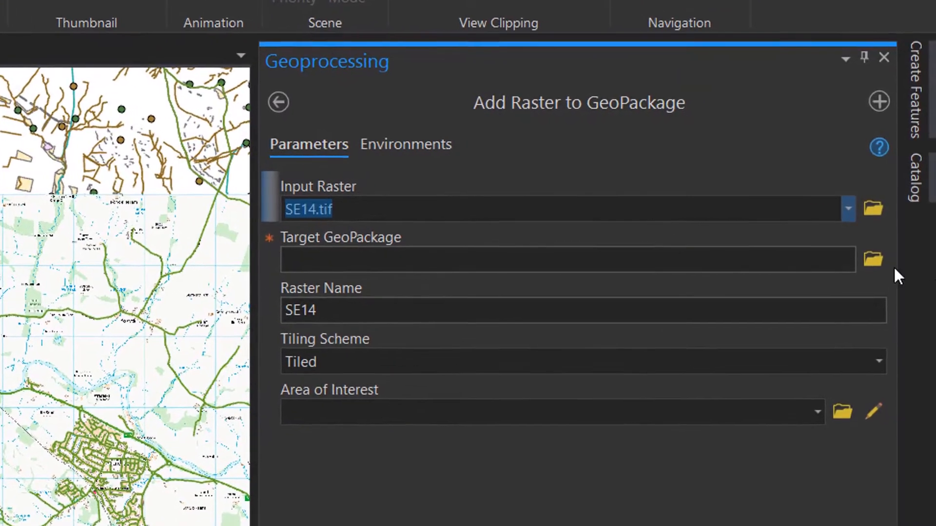
left_click(873, 259)
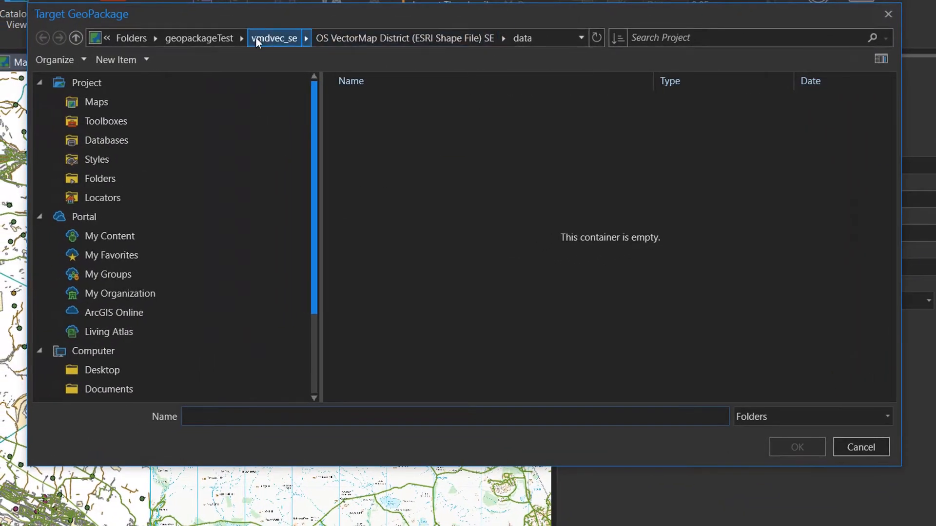
Search the geopackageTest folder under file geodatabase and database connection filters, find no GeoPackage, and return to the target field.
left_click(199, 38)
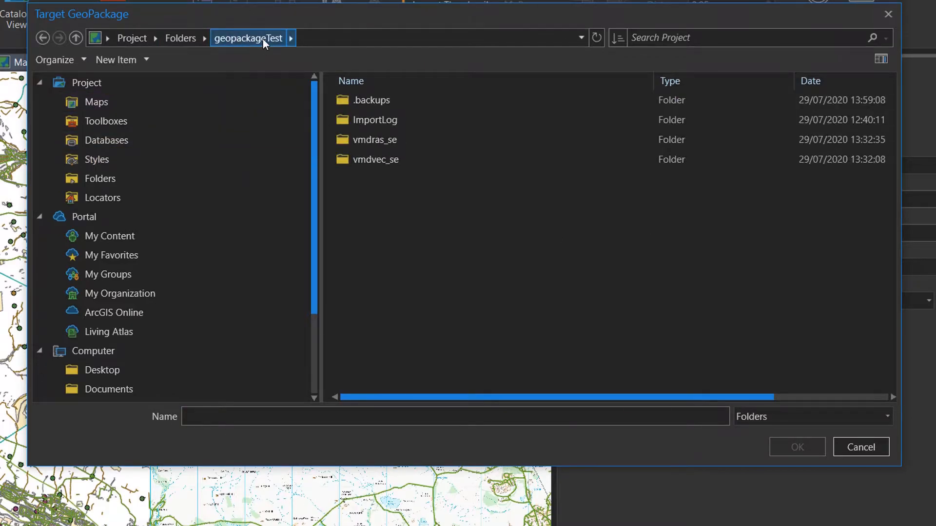
mouse_move(269, 76)
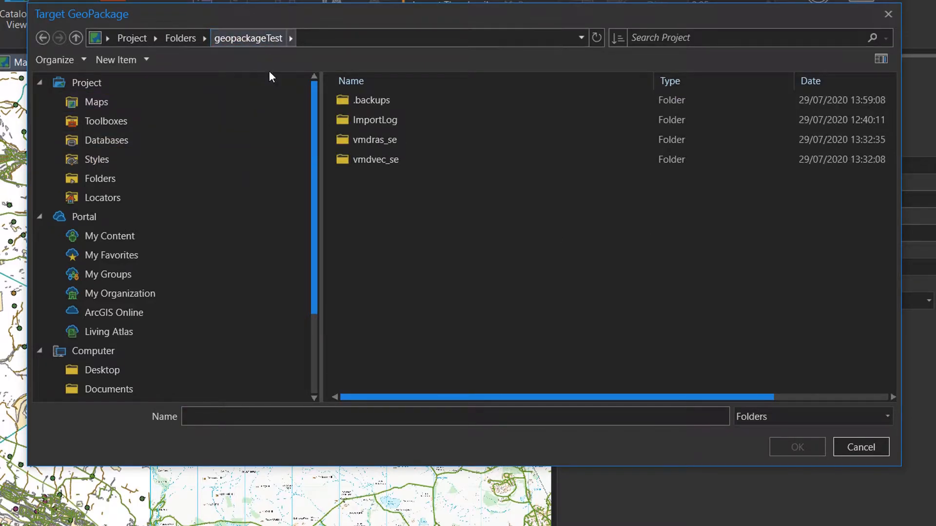
left_click(374, 159)
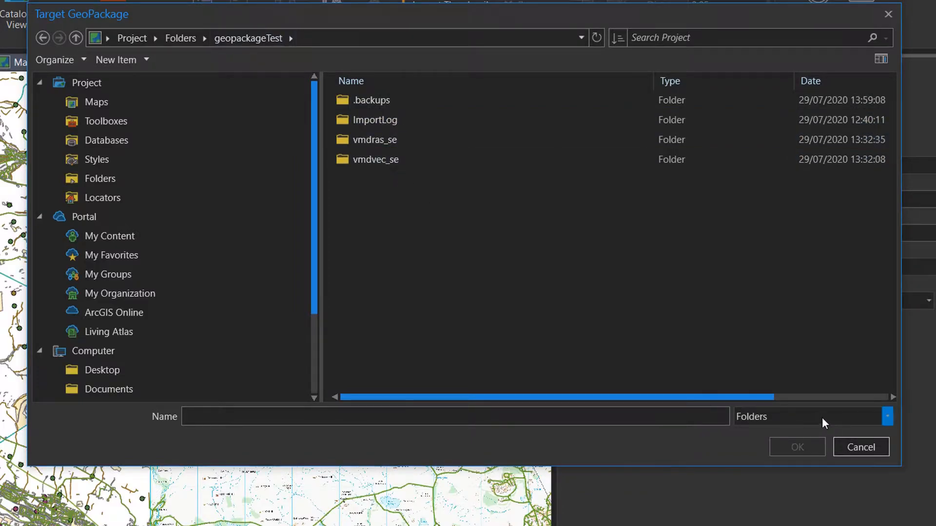
left_click(886, 416)
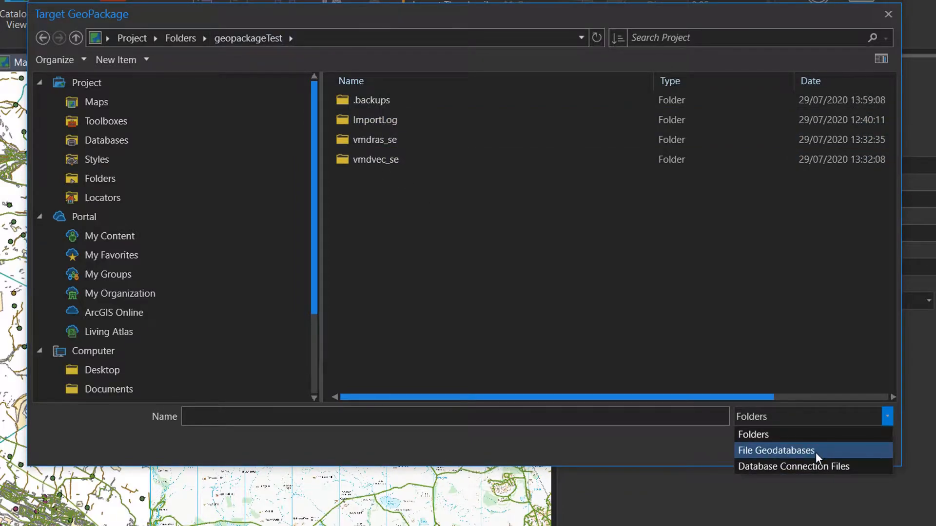
left_click(777, 451)
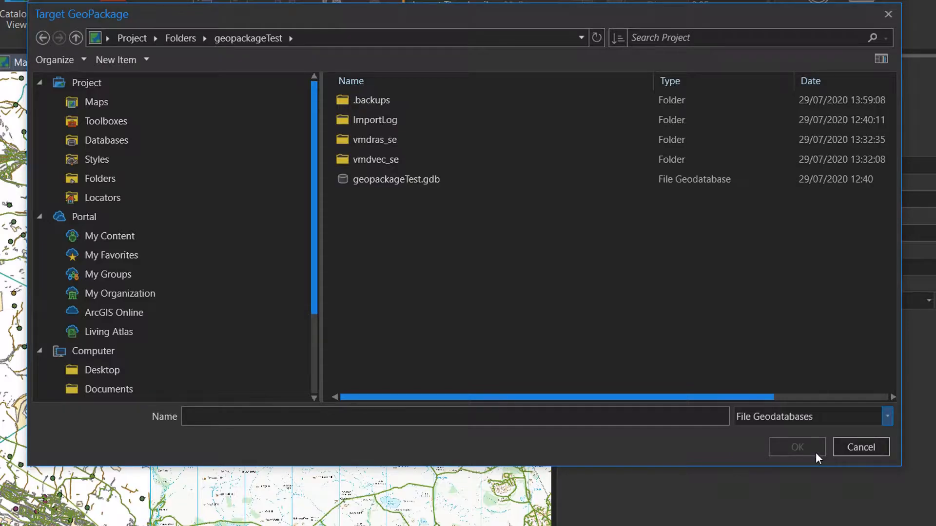
left_click(888, 416)
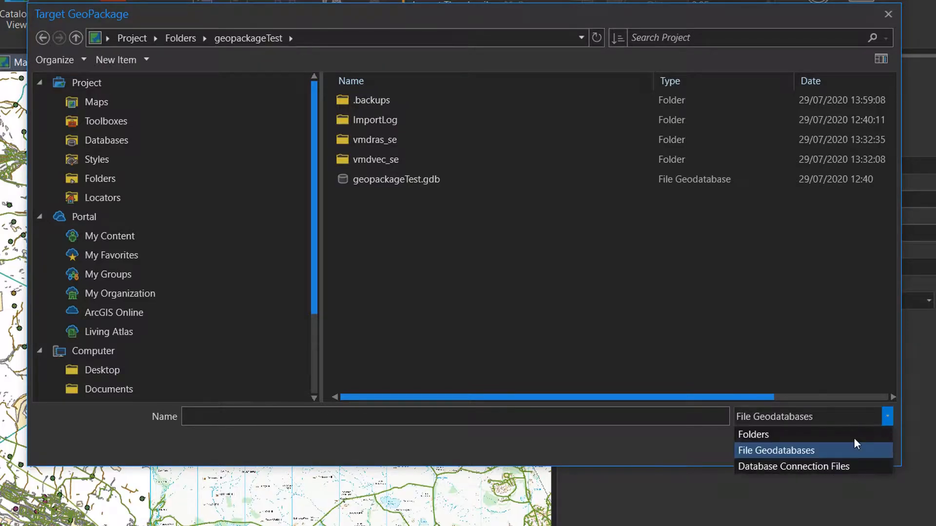
left_click(792, 466)
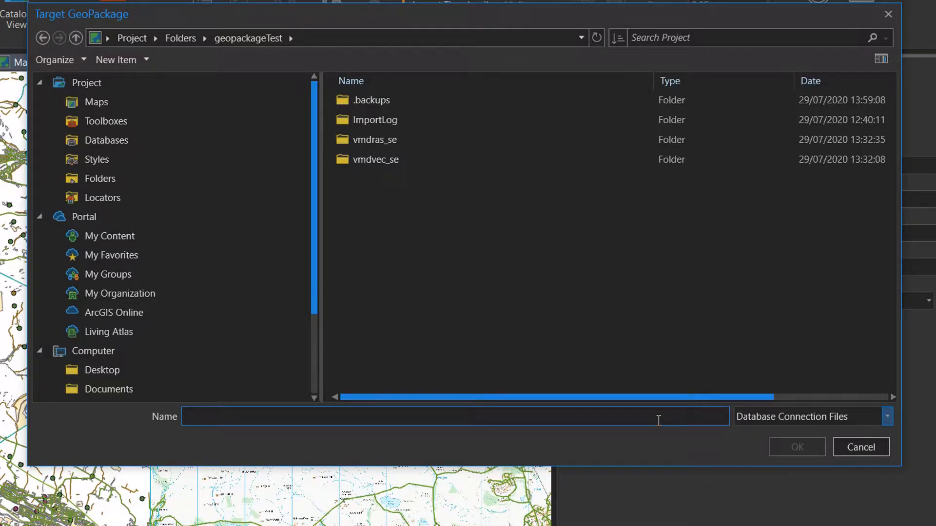
mouse_move(647, 430)
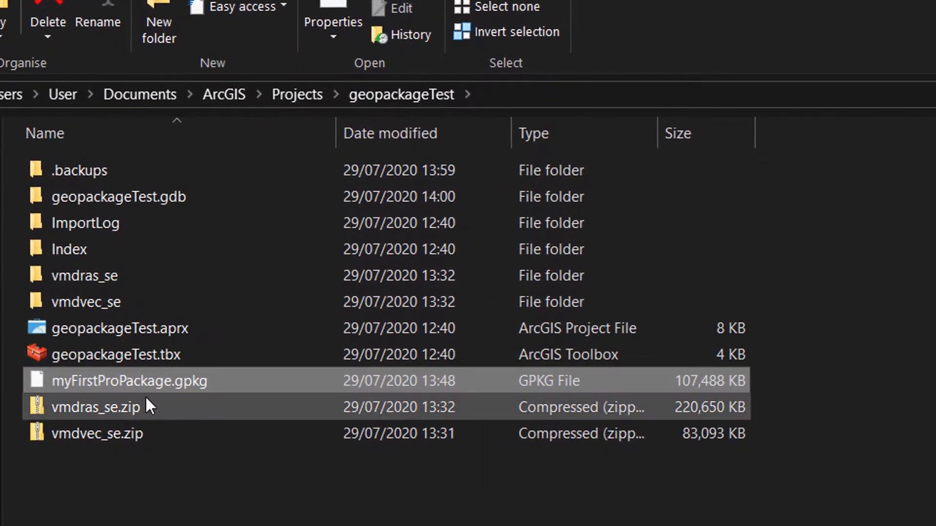
left_click(129, 381)
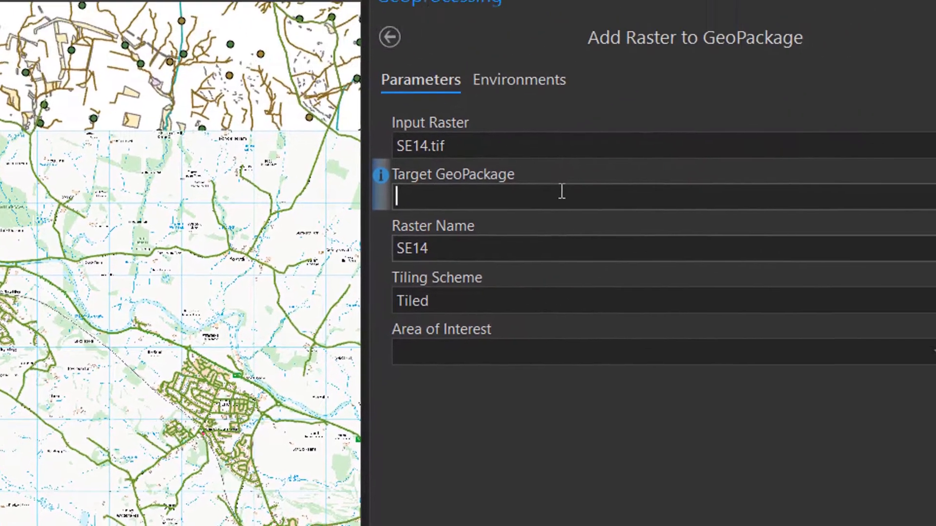
Enter myFirstProPackage.gpkg as target, run the import of SE14, then review and dismiss the run details.
type("myFirstProPackage.gpkg")
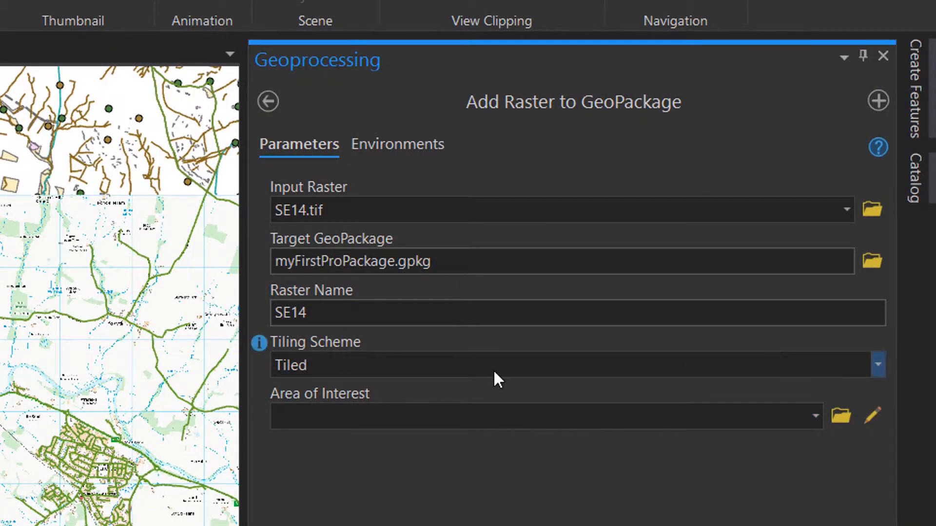
mouse_move(475, 351)
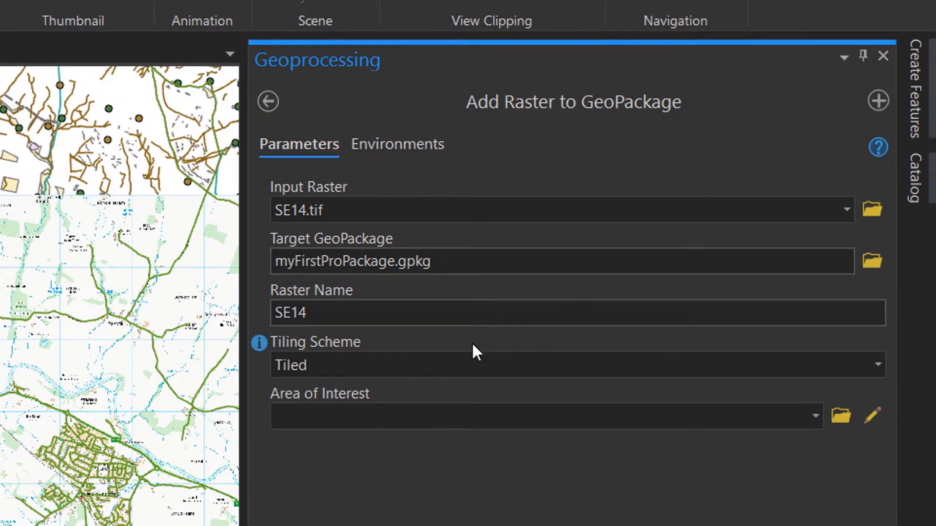
left_click(876, 364)
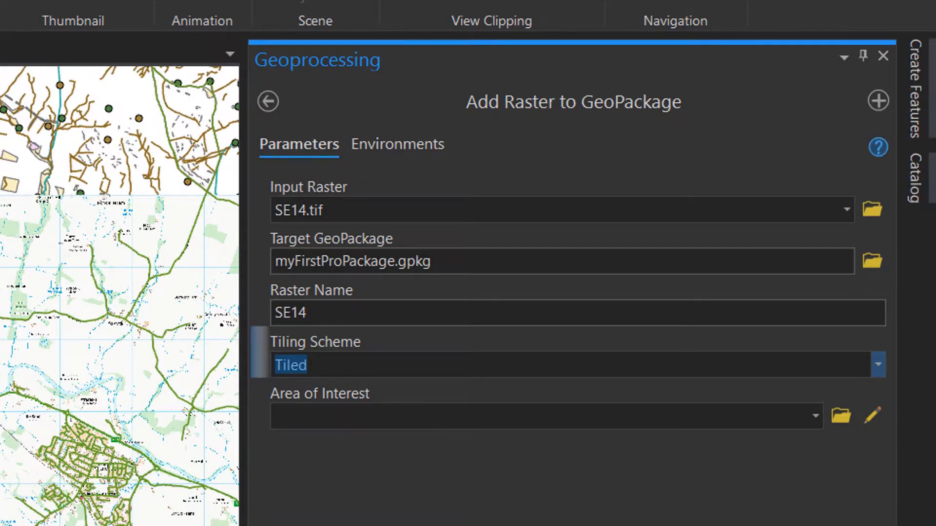
left_click(885, 494)
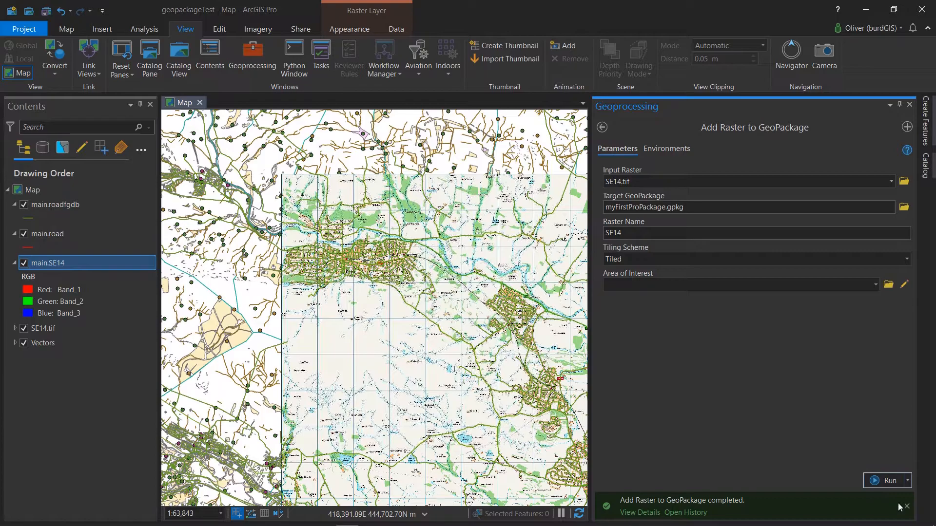
left_click(640, 514)
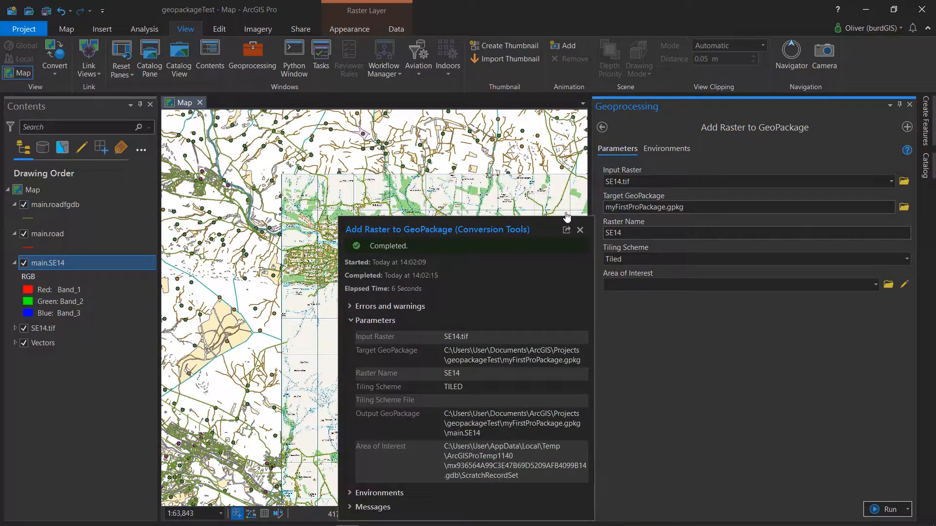
left_click(579, 230)
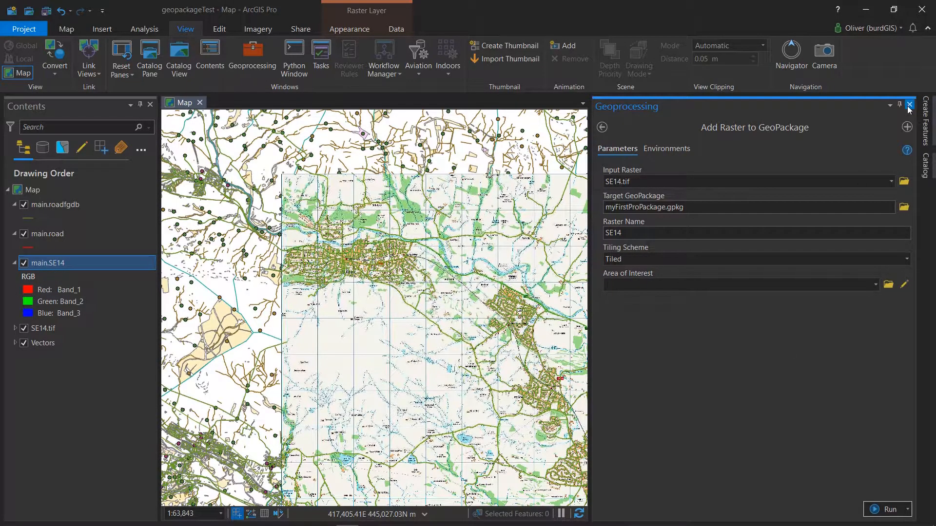
Close the tool and check in Catalog that main.SE14 has four bands beside the road tables.
left_click(910, 106)
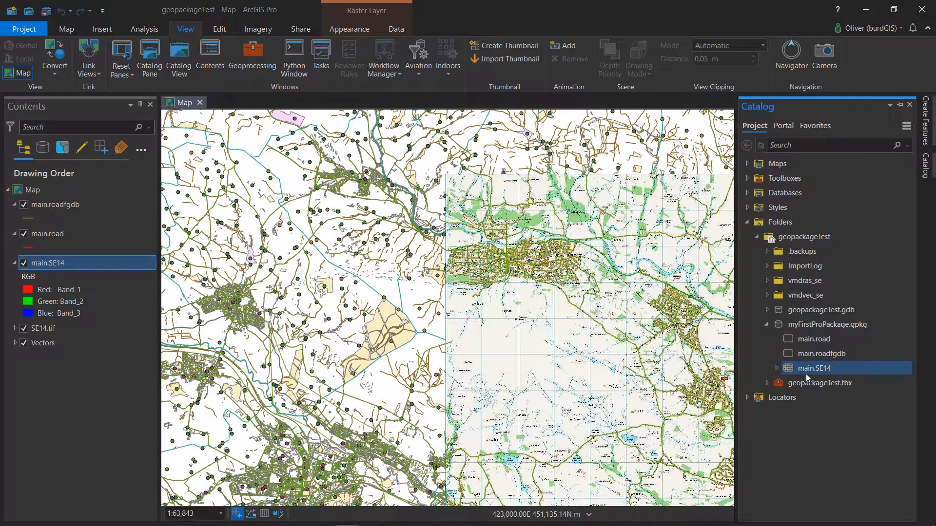
left_click(778, 368)
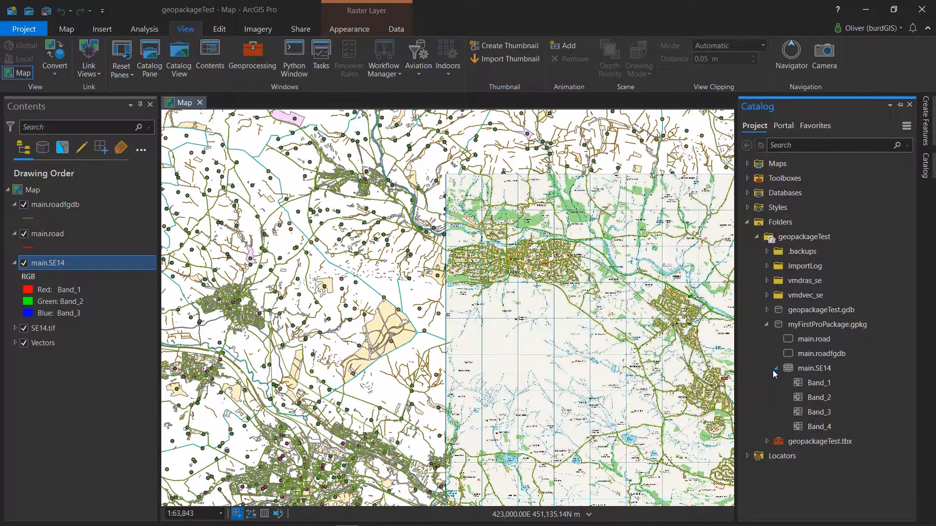
left_click(769, 368)
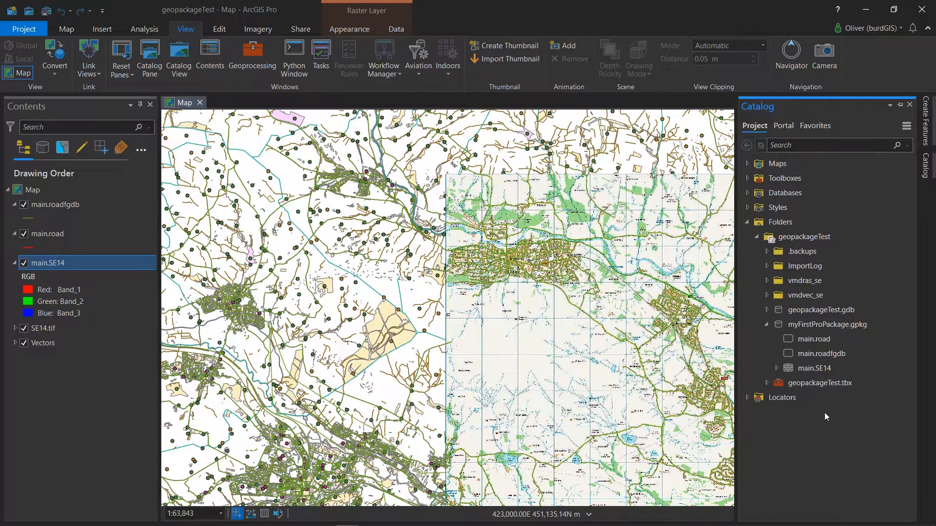
left_click(781, 397)
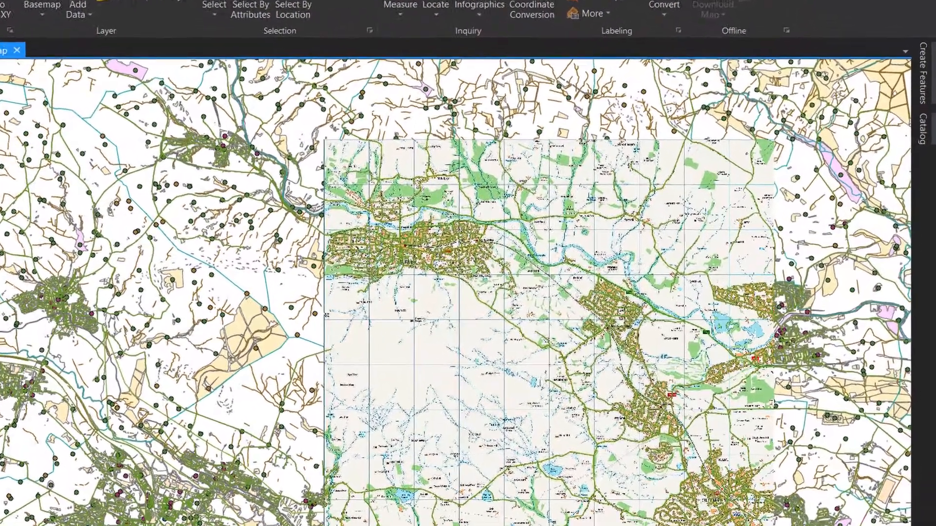
Expand Folders > geopackageTest > myFirstProPackage.gpkg in Catalog and show its New item options.
left_click(927, 119)
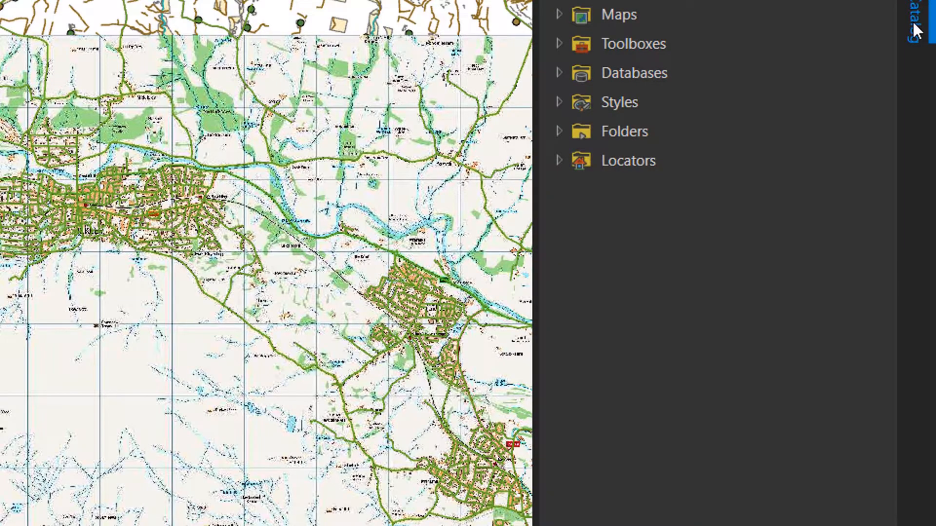
left_click(559, 130)
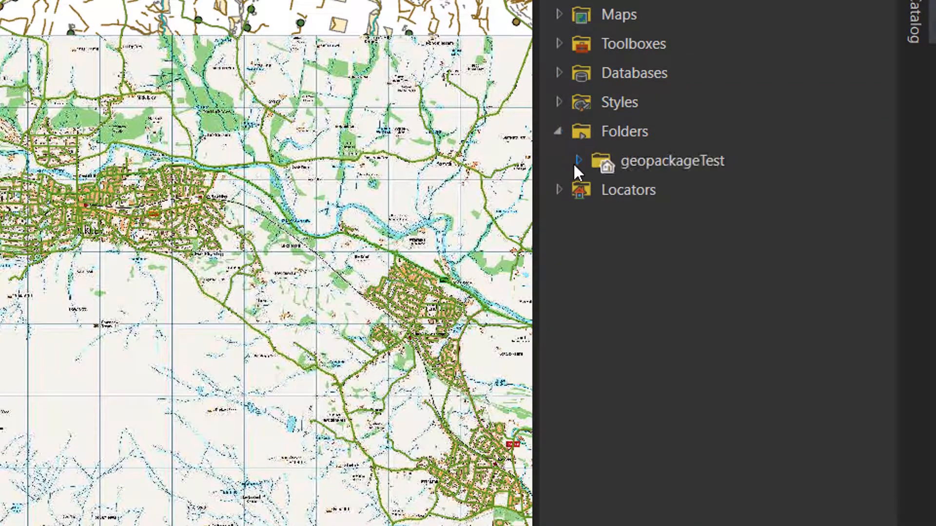
left_click(579, 161)
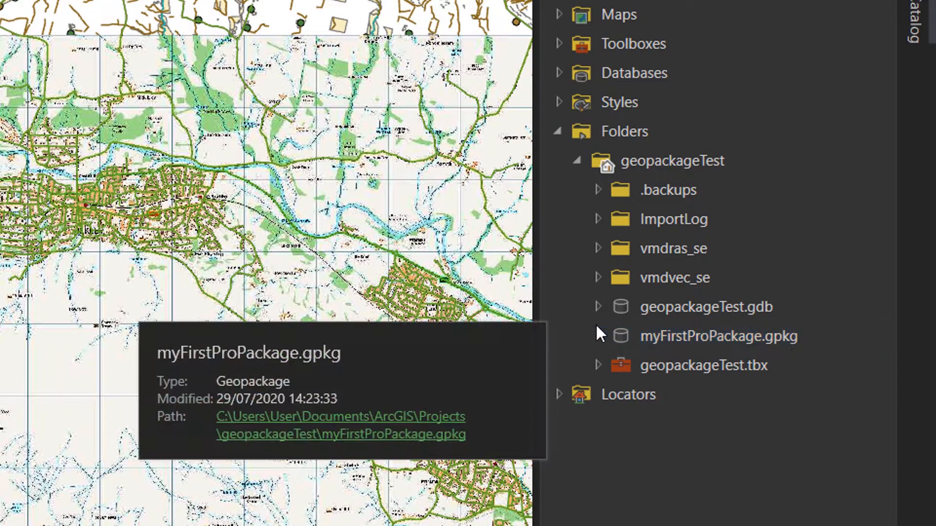
left_click(597, 336)
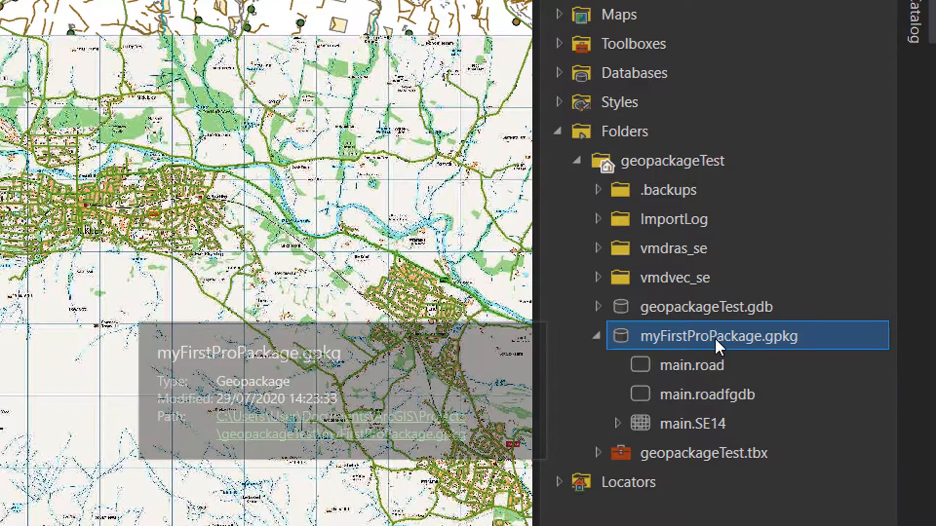
right_click(718, 335)
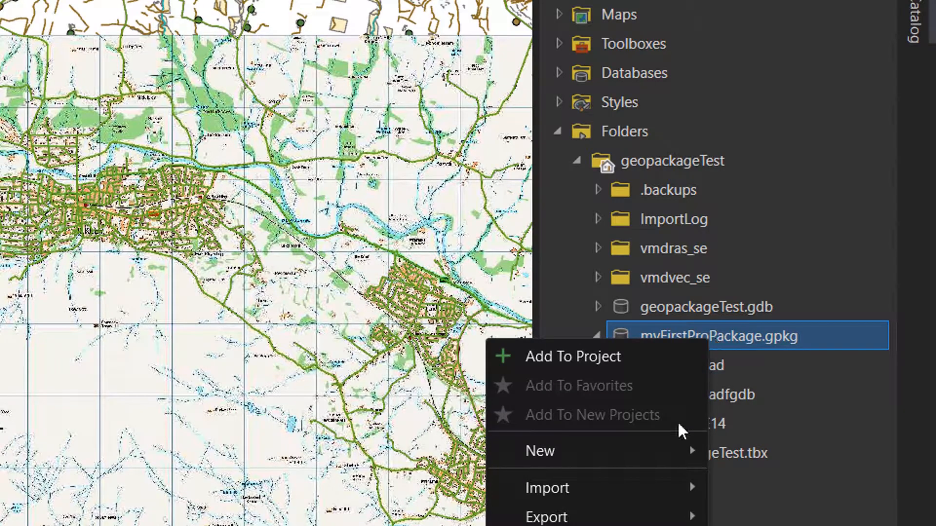
left_click(539, 451)
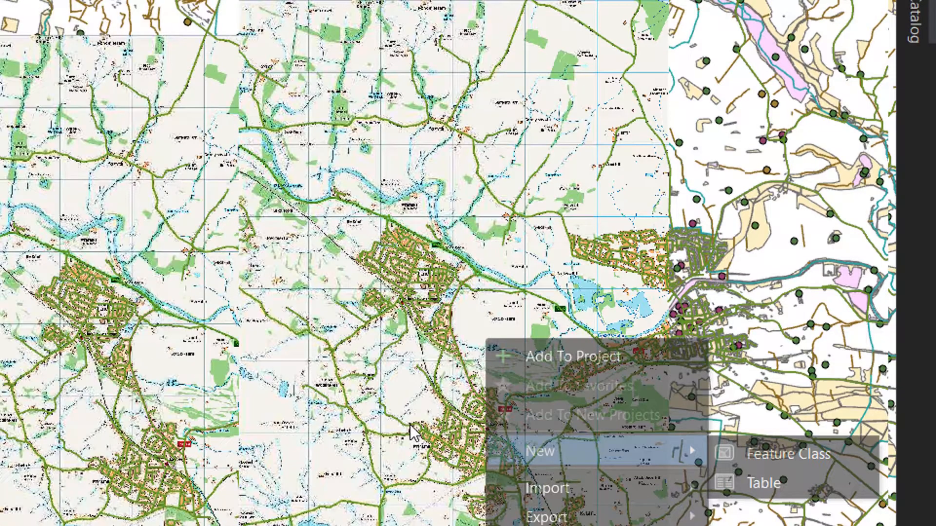
Name the new polygon feature class myFirstFeatureClass, finish the wizard, and add it to the map.
left_click(787, 453)
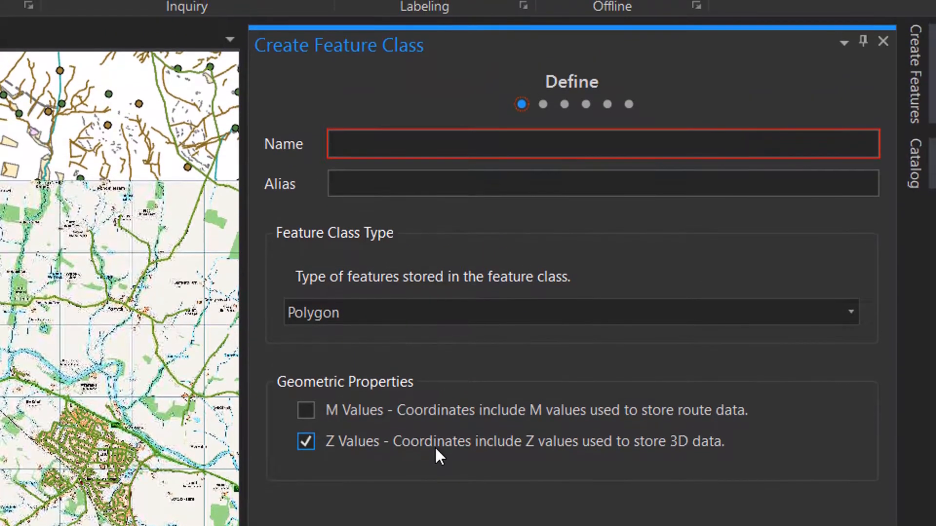
type("myFirstFe")
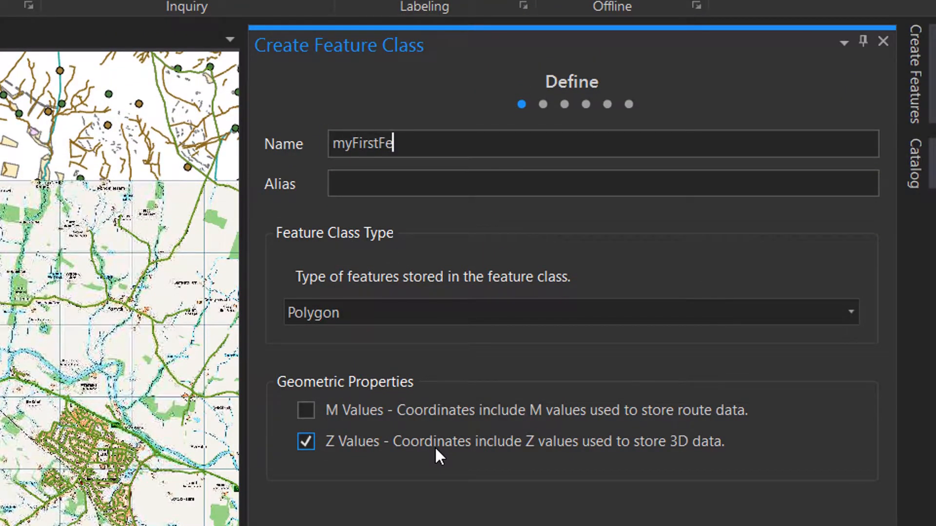
type("atureClass")
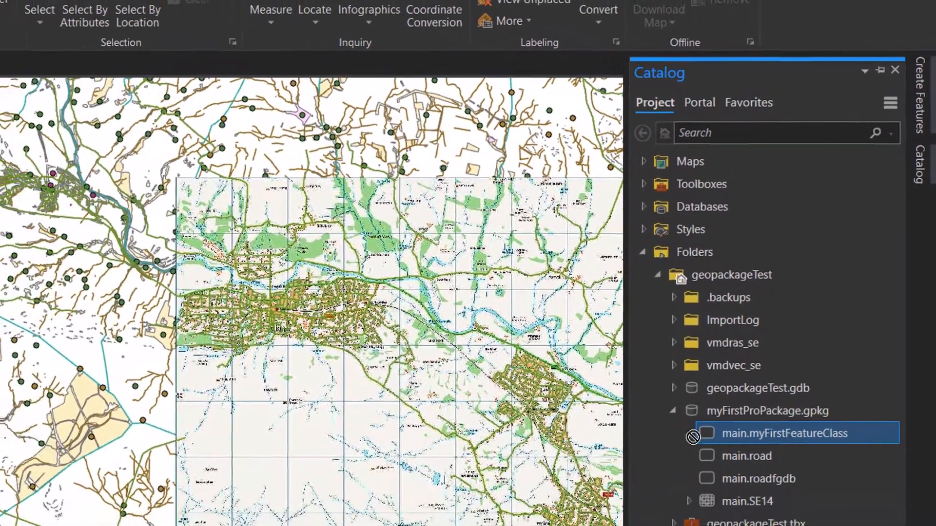
double_click(787, 433)
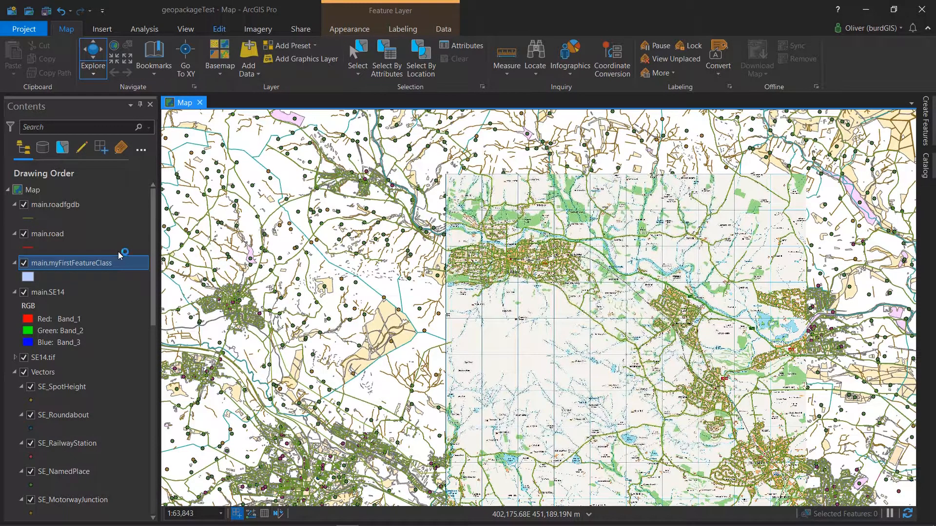
Using the myFirstFeatureClass polygon template, sketch three triangles and finish the sketch.
left_click(219, 28)
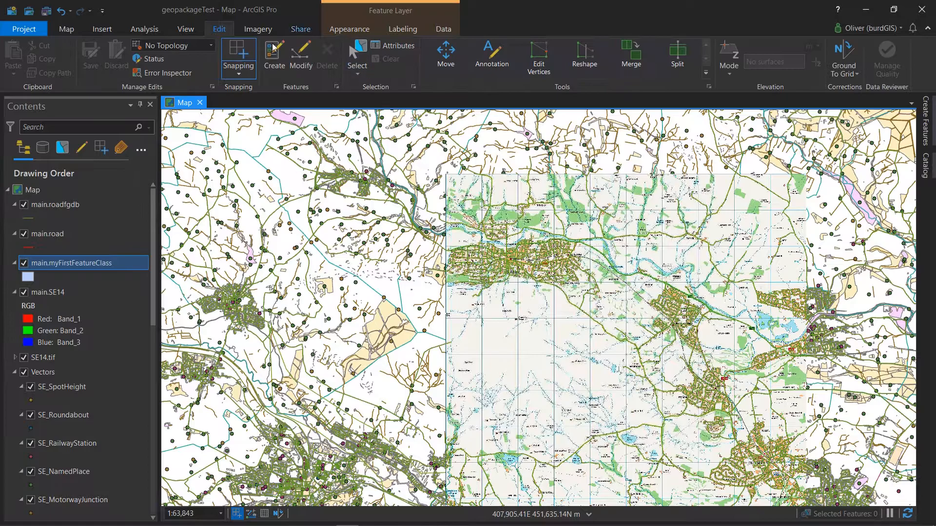
left_click(273, 53)
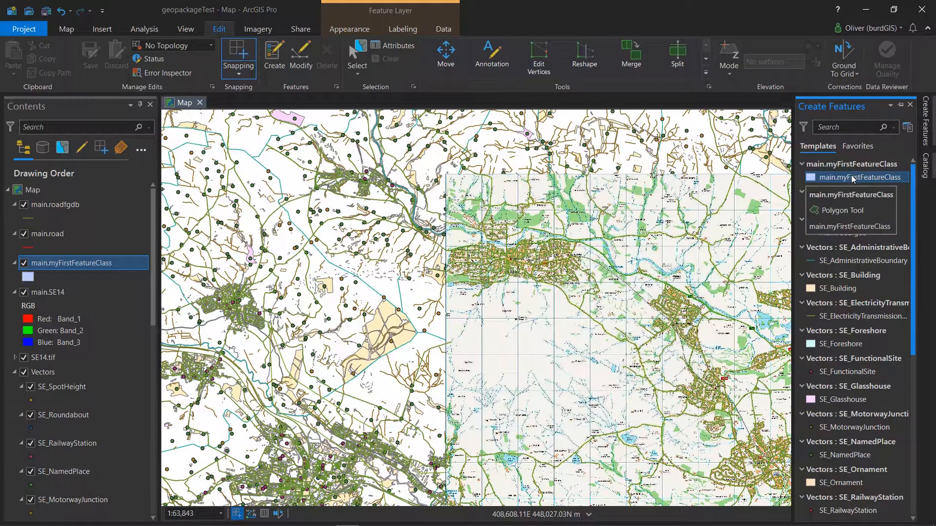
left_click(859, 177)
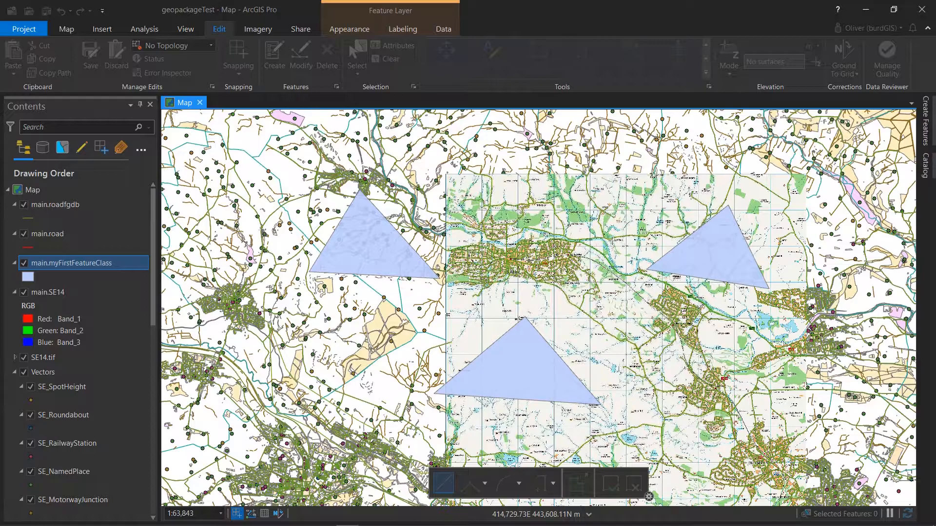
left_click(520, 368)
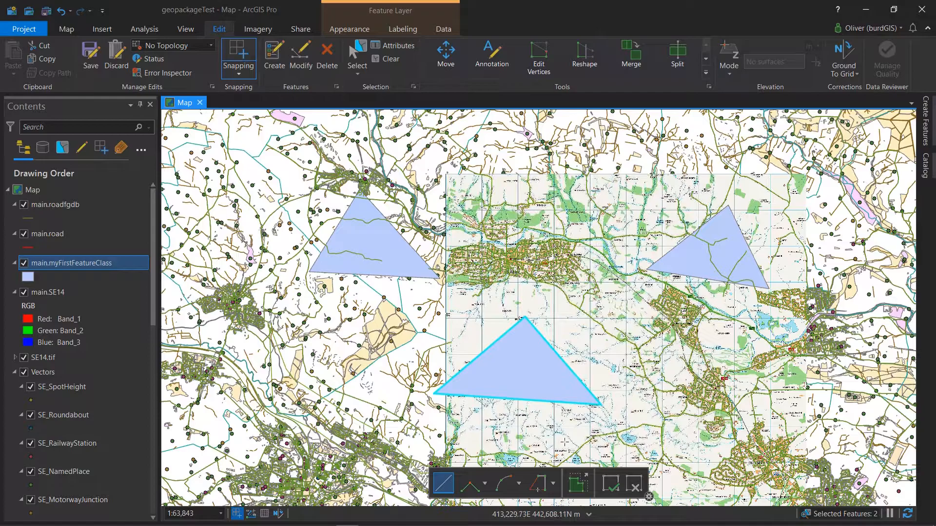
mouse_move(608, 484)
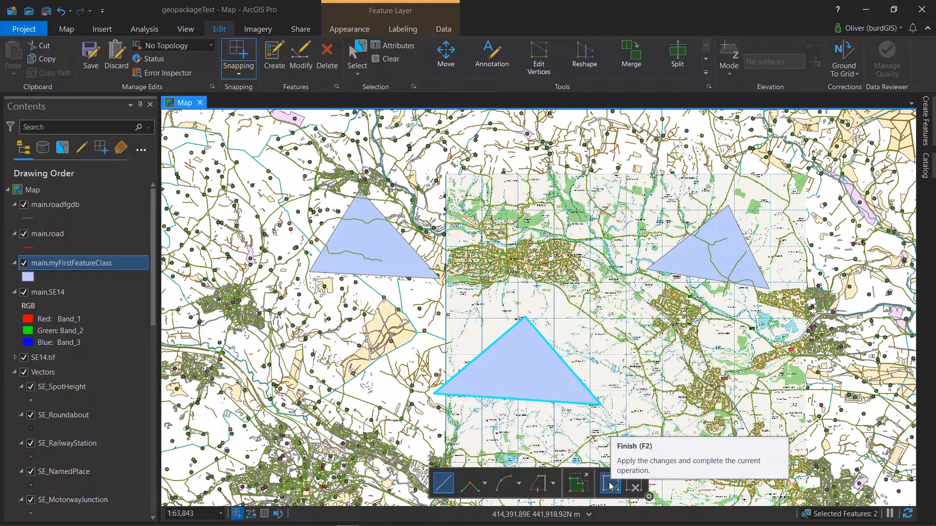
left_click(608, 485)
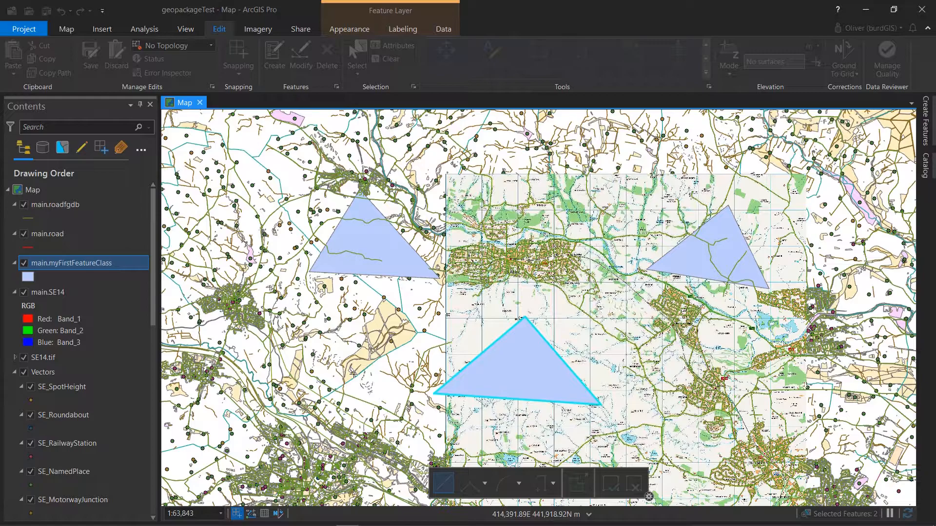
left_click(66, 28)
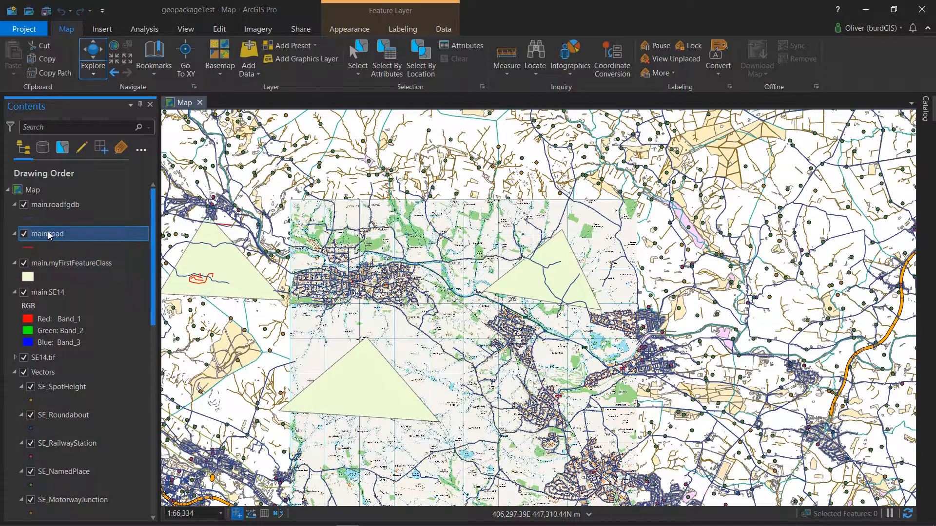
Open main.road's attribute table and switch to its Fields view.
right_click(48, 233)
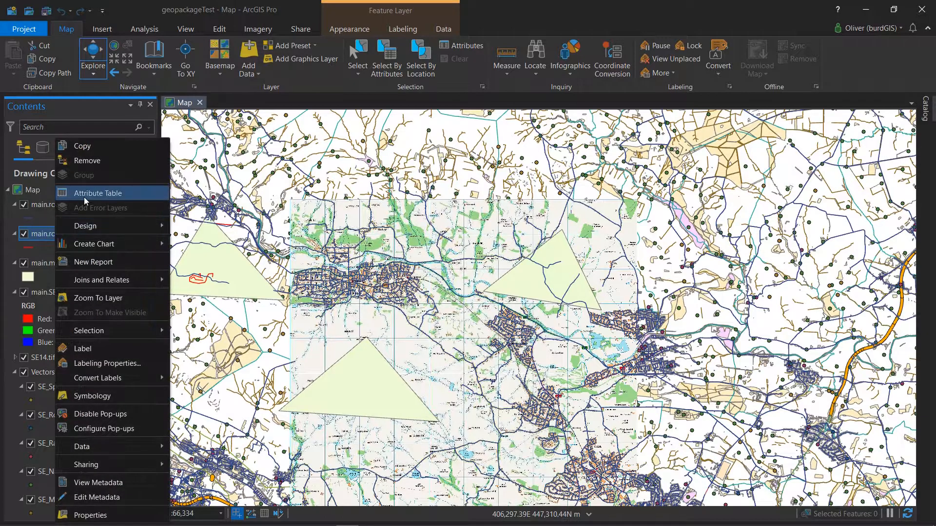
left_click(97, 193)
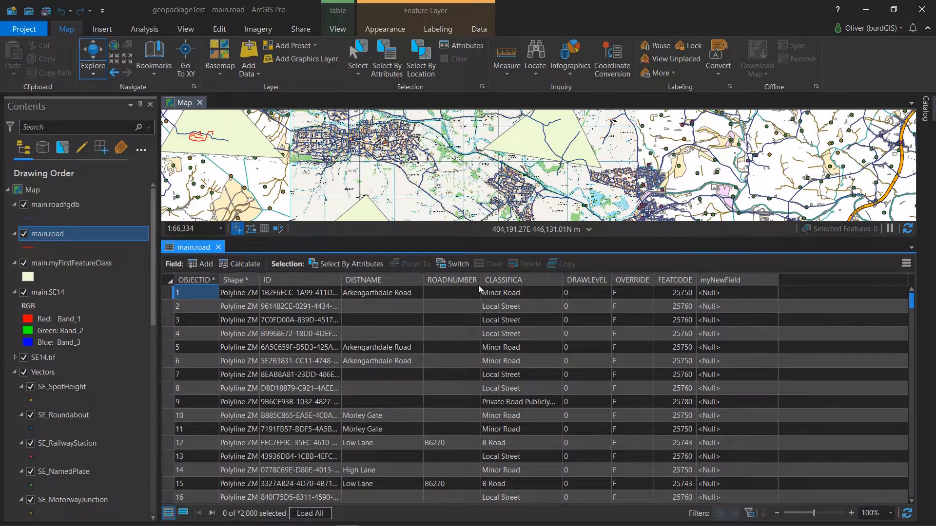
left_click(905, 263)
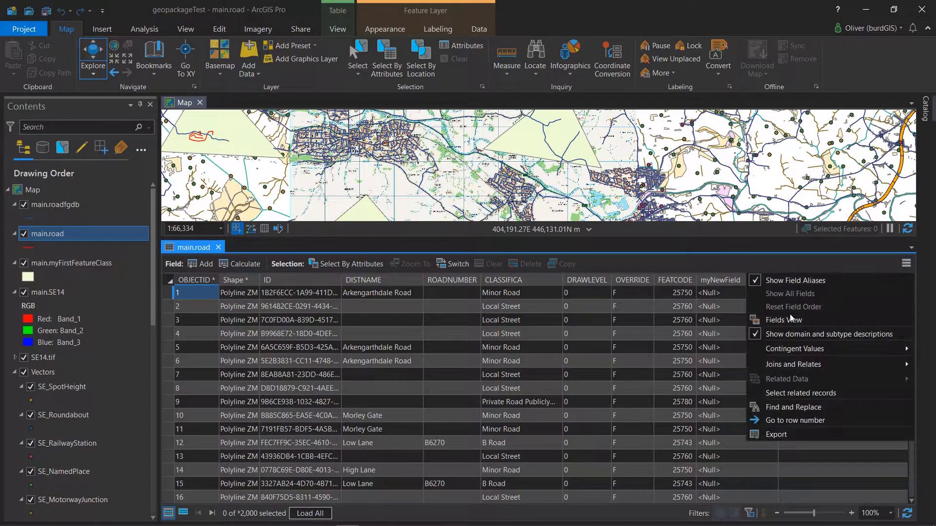
left_click(784, 320)
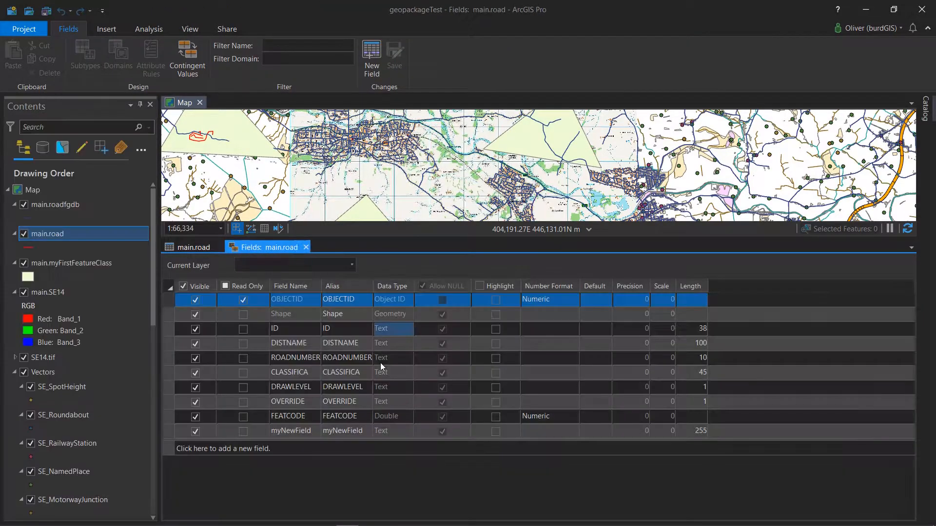
Add a new field named mySecondField to the road table and close the table.
left_click(223, 449)
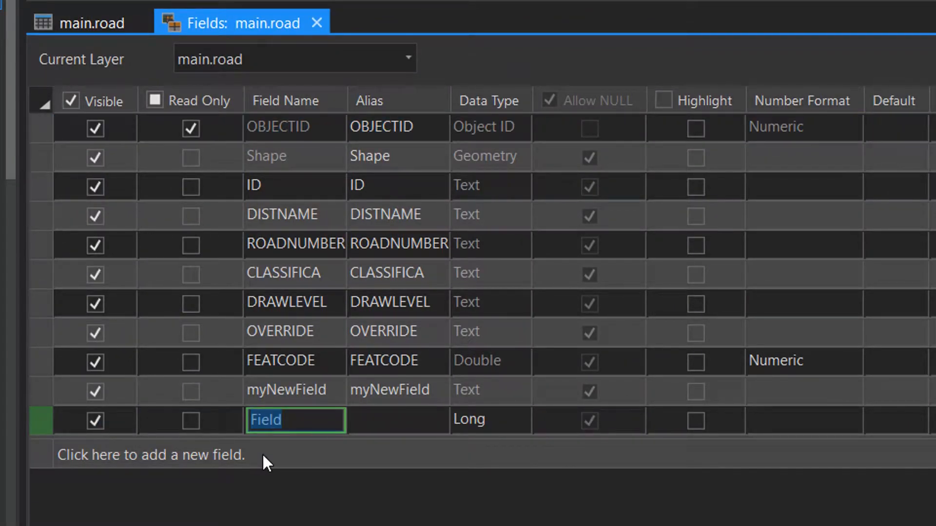
type("mySecond")
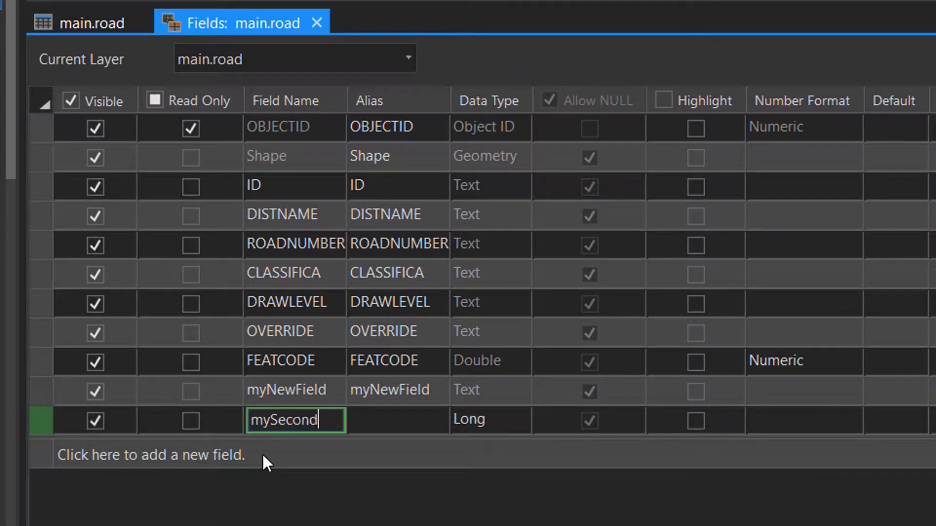
type("Field")
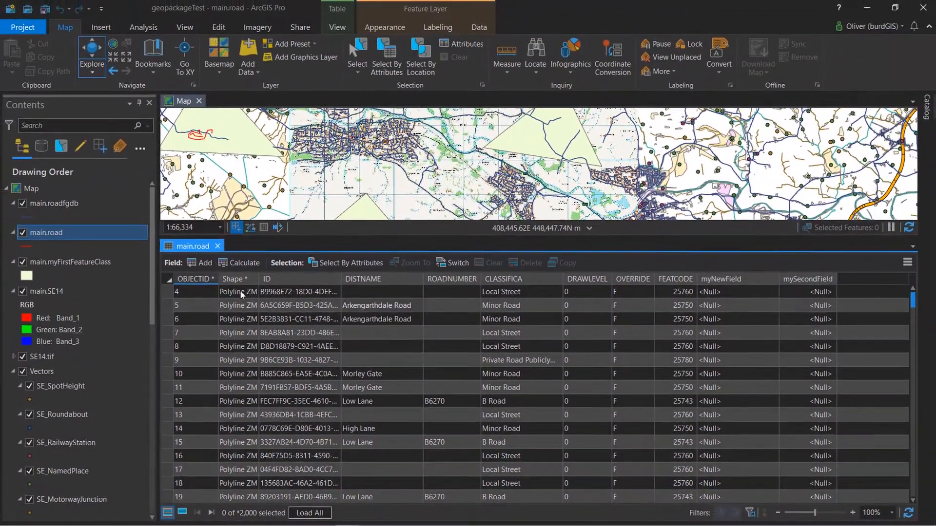
left_click(219, 245)
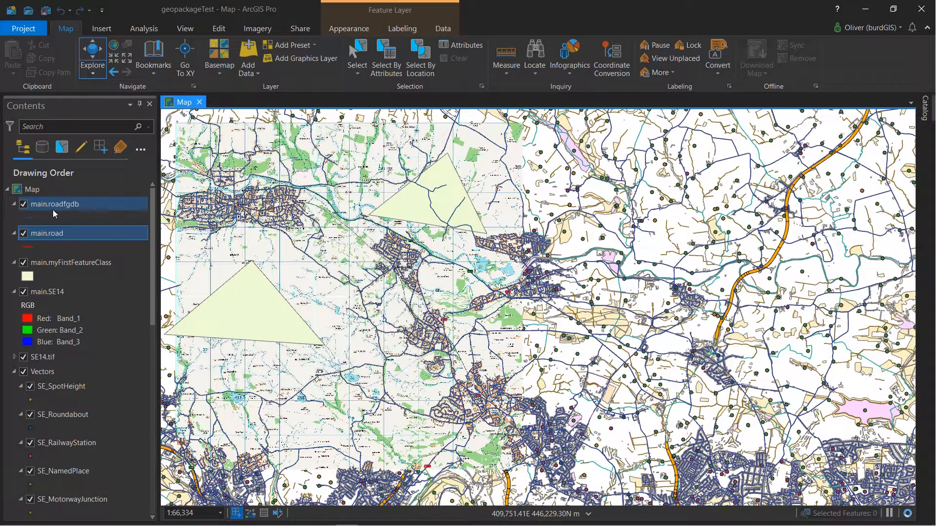
left_click(70, 262)
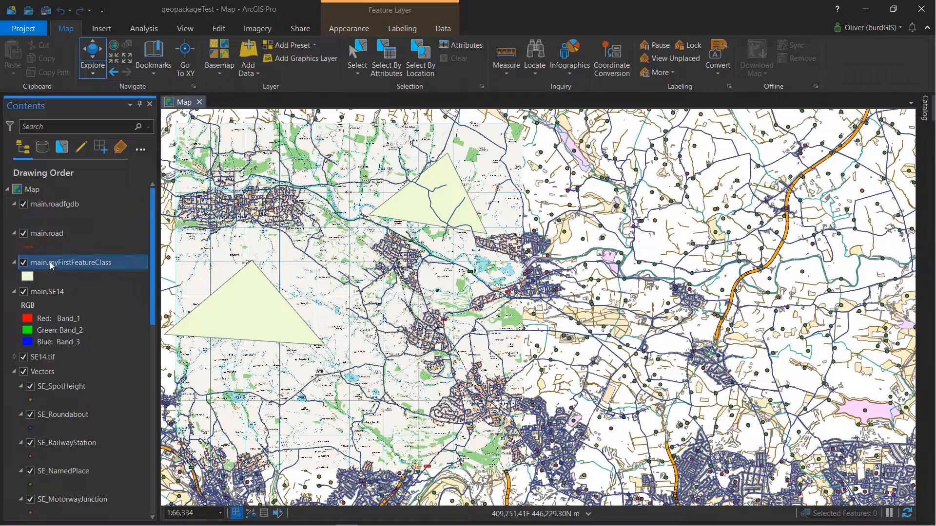
right_click(70, 262)
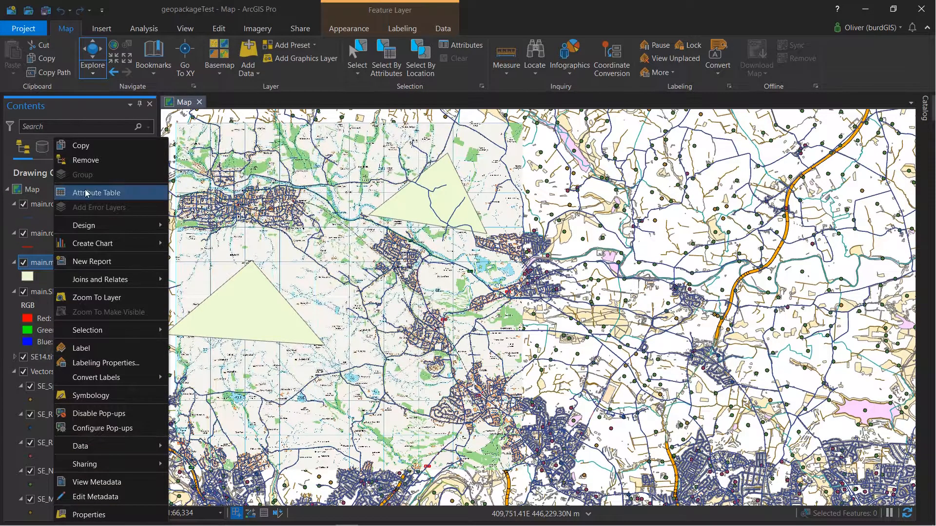
left_click(96, 192)
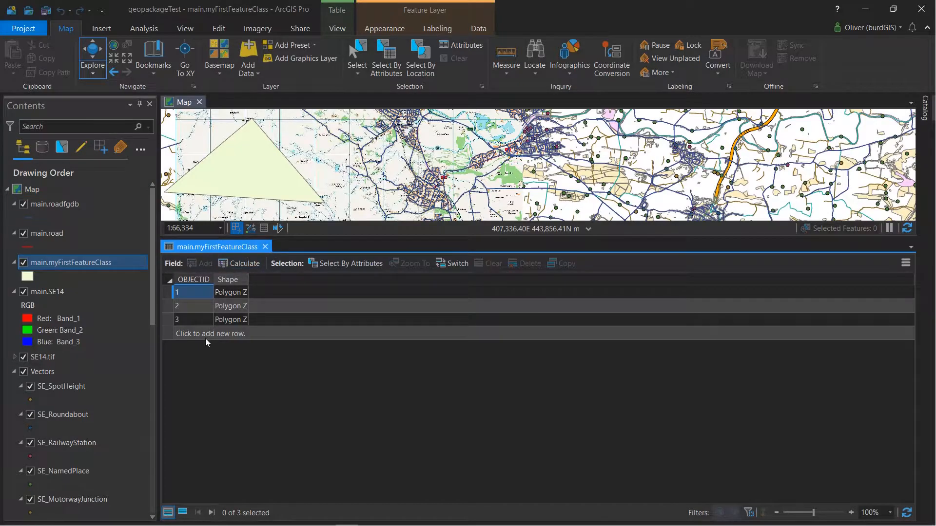
mouse_move(300, 268)
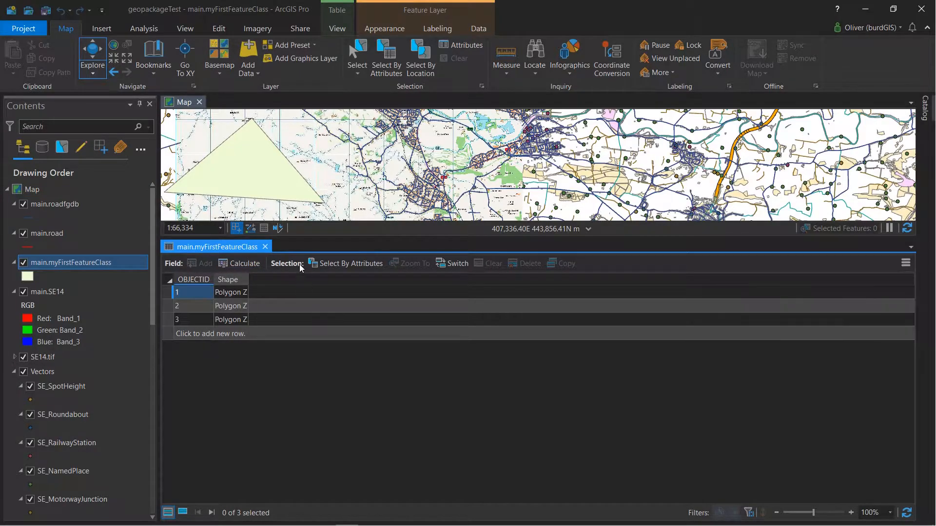
left_click(905, 263)
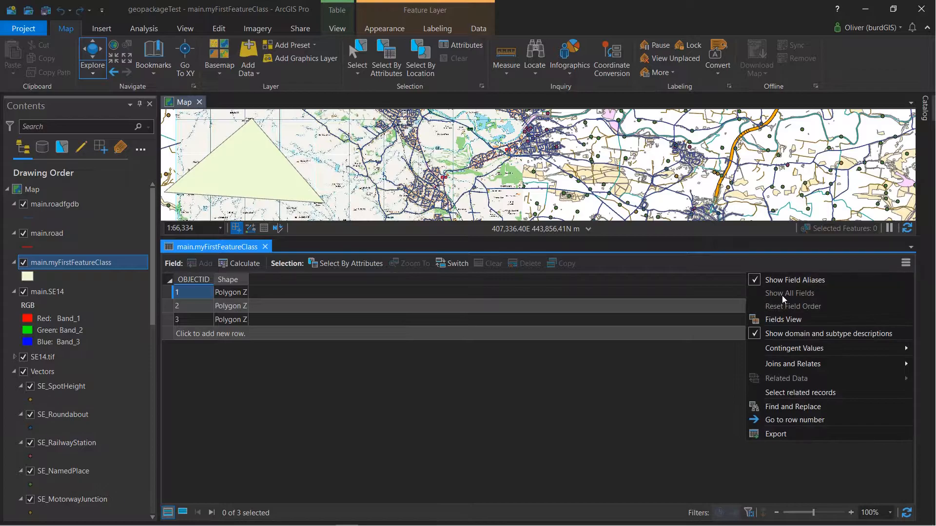
left_click(783, 319)
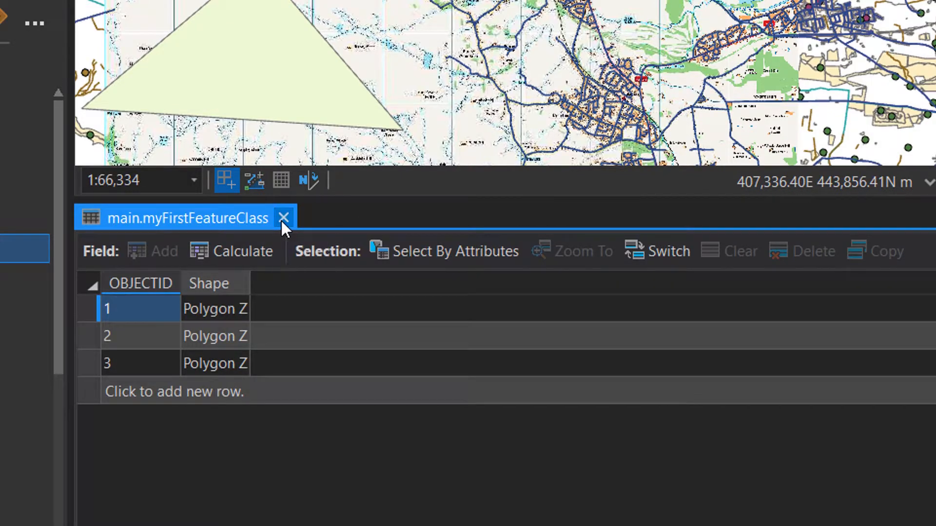
left_click(285, 217)
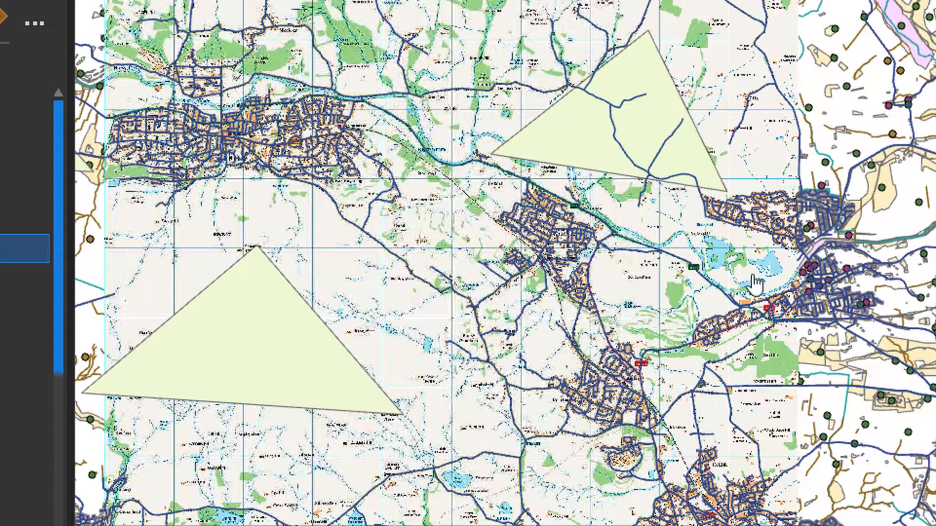